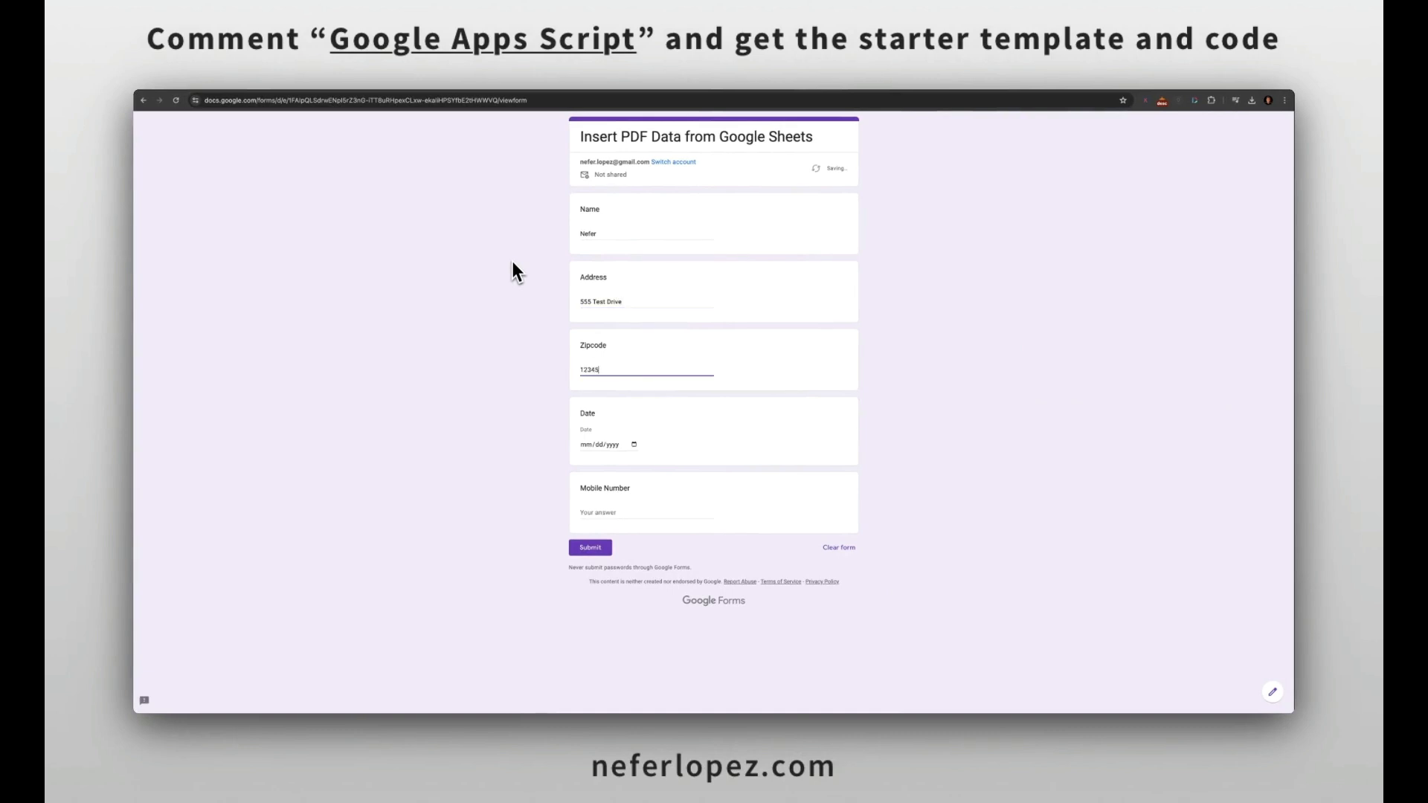
{"action": "type", "text": "555-555-555"}
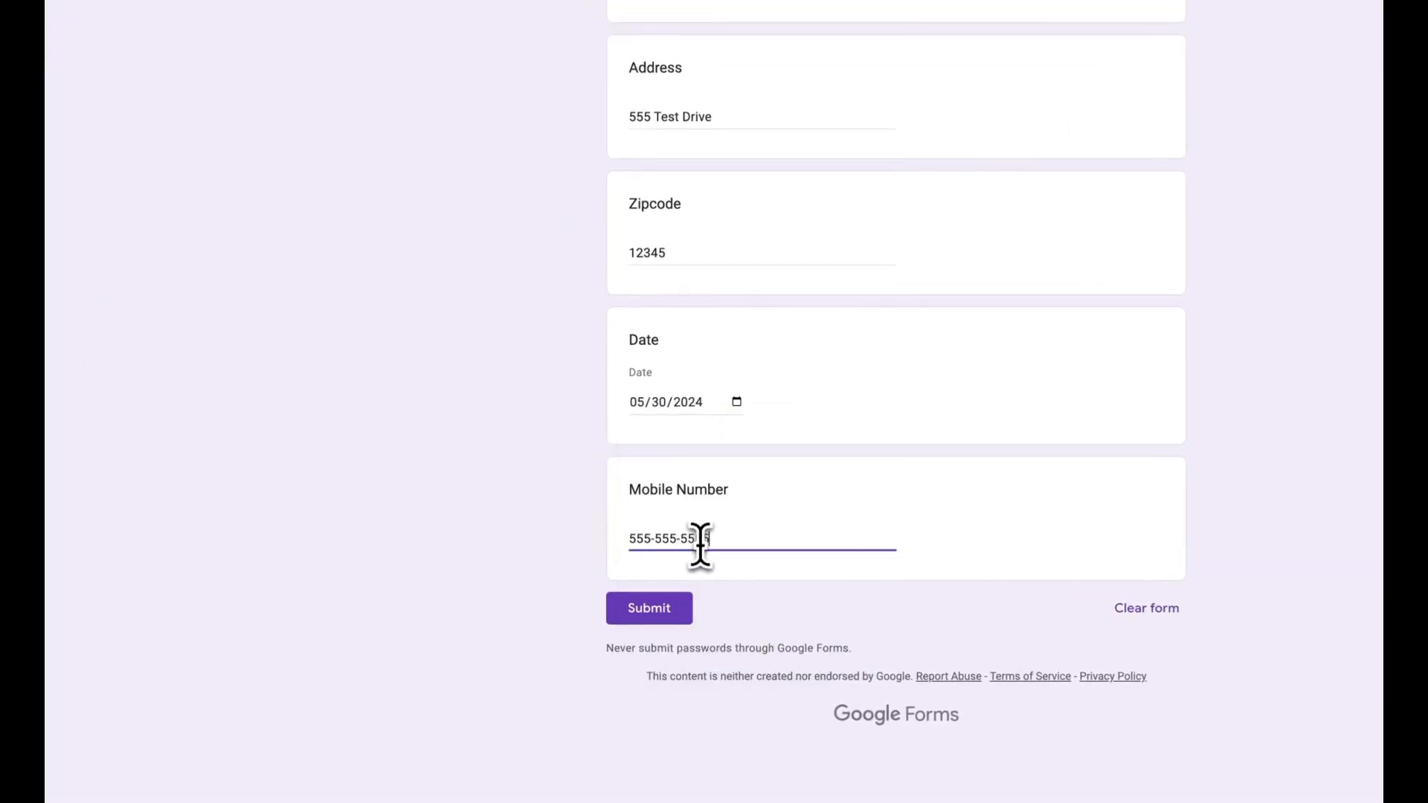
{"action": "left_click", "coordinate": [649, 607]}
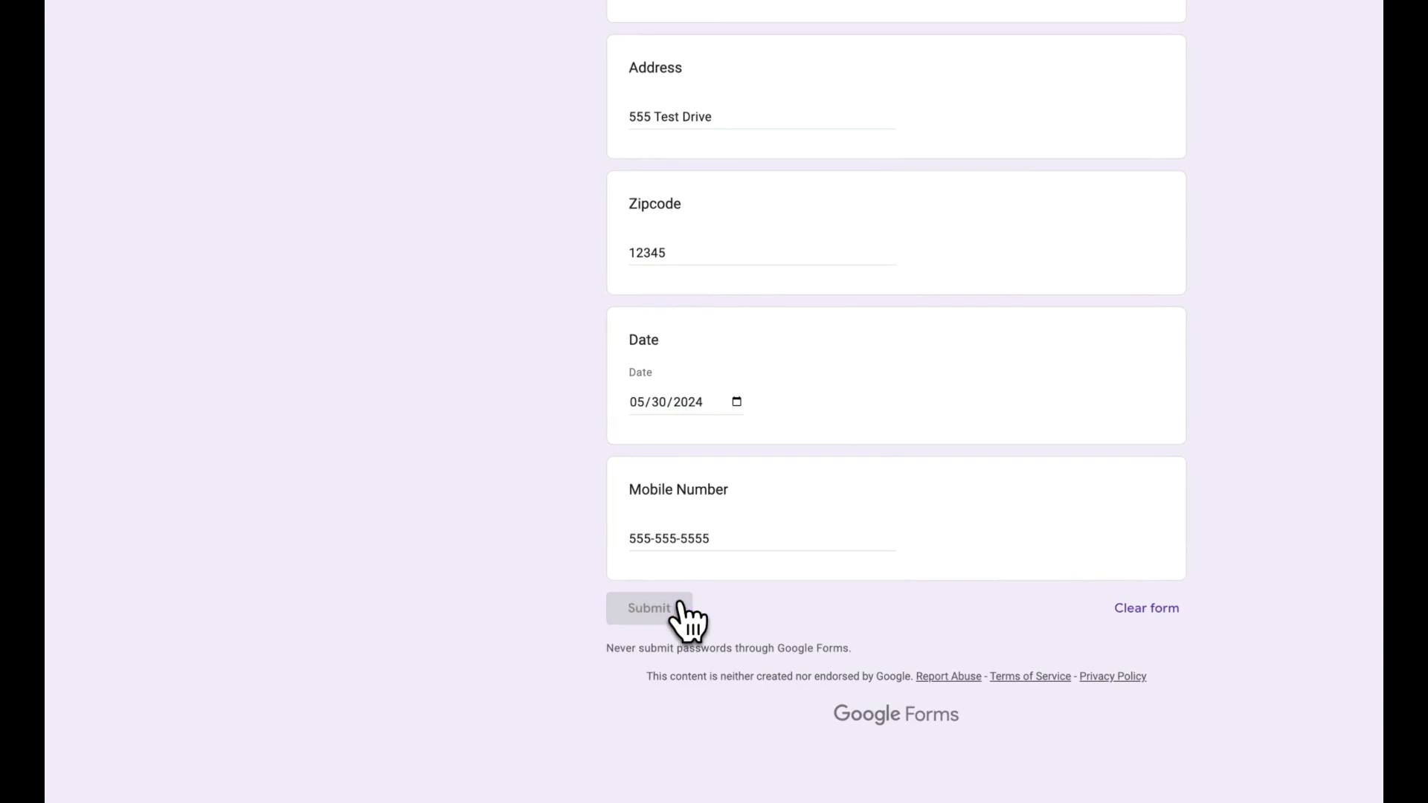
{"action": "left_click", "coordinate": [649, 609]}
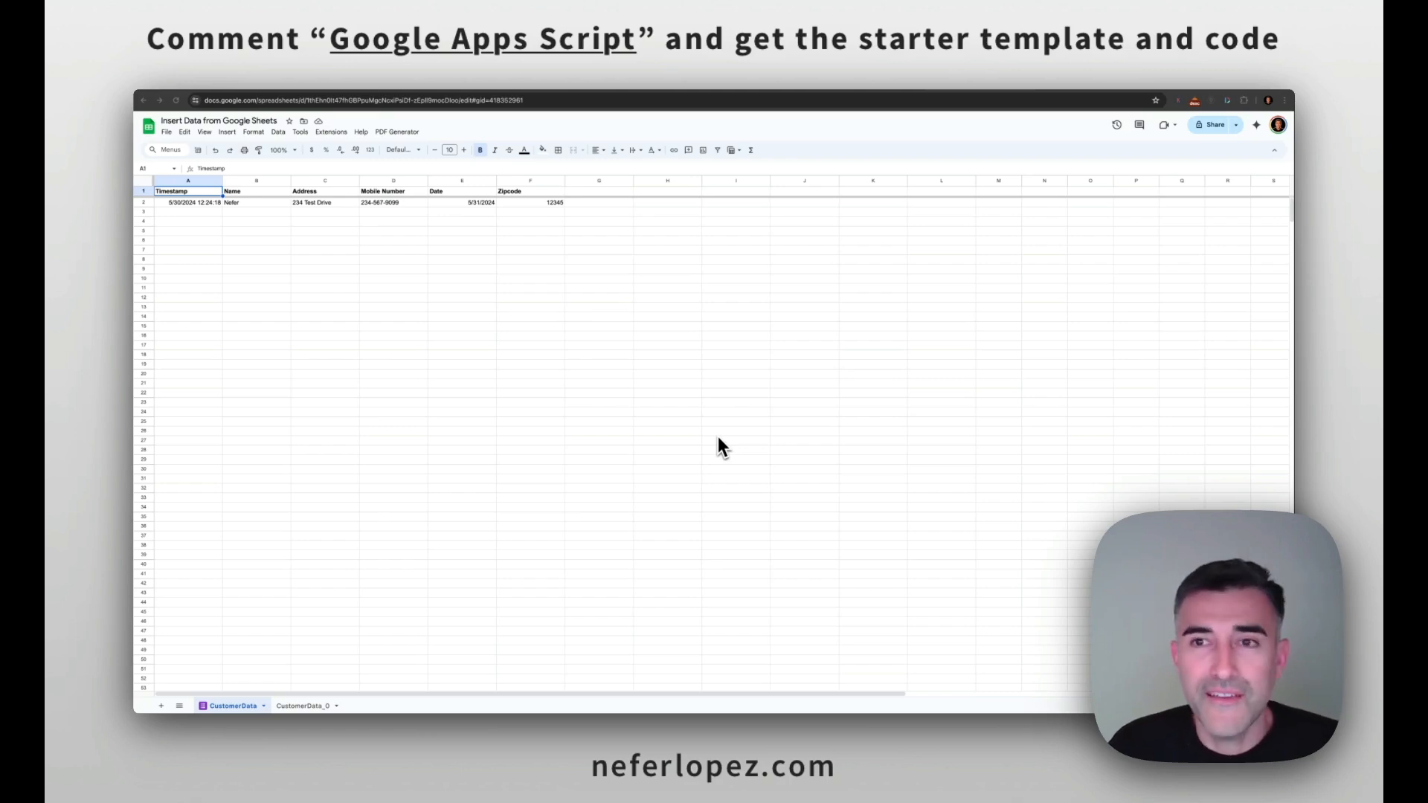
{"action": "mouse_move", "coordinate": [1257, 90]}
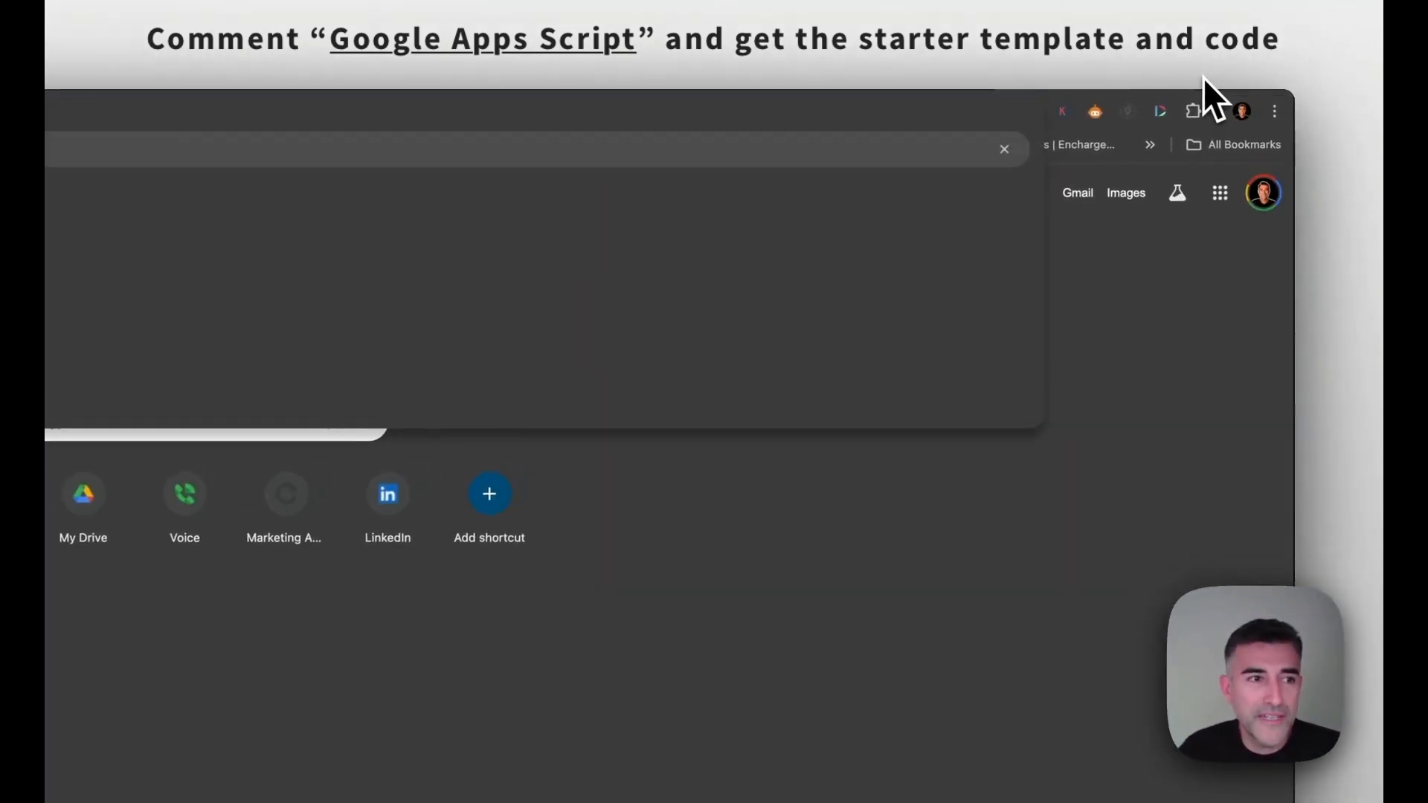
{"action": "type", "text": "sheets.new"}
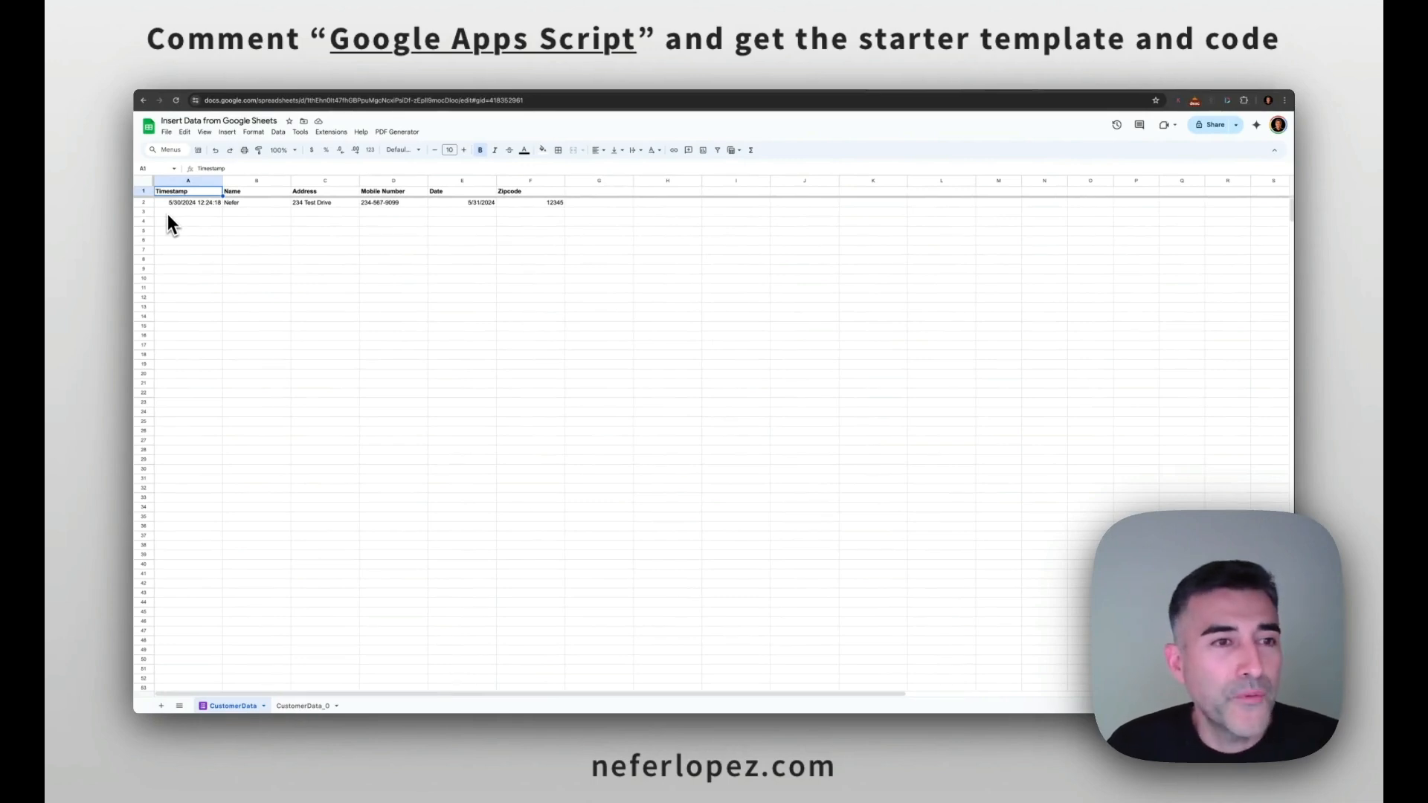
- Open the linked form's editor via Tools > Manage form > Edit form and select cell G1
{"action": "left_click", "coordinate": [463, 173]}
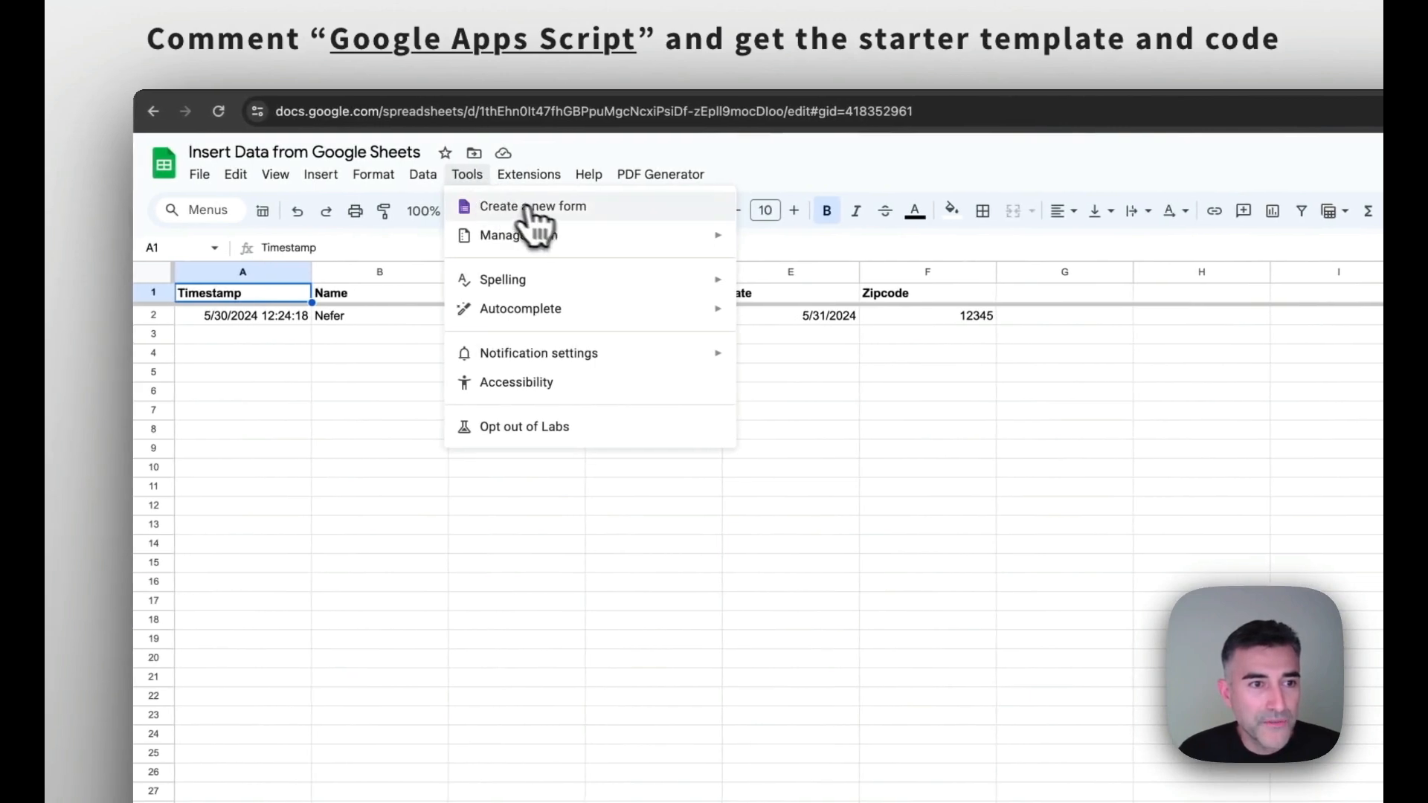
{"action": "mouse_move", "coordinate": [518, 235]}
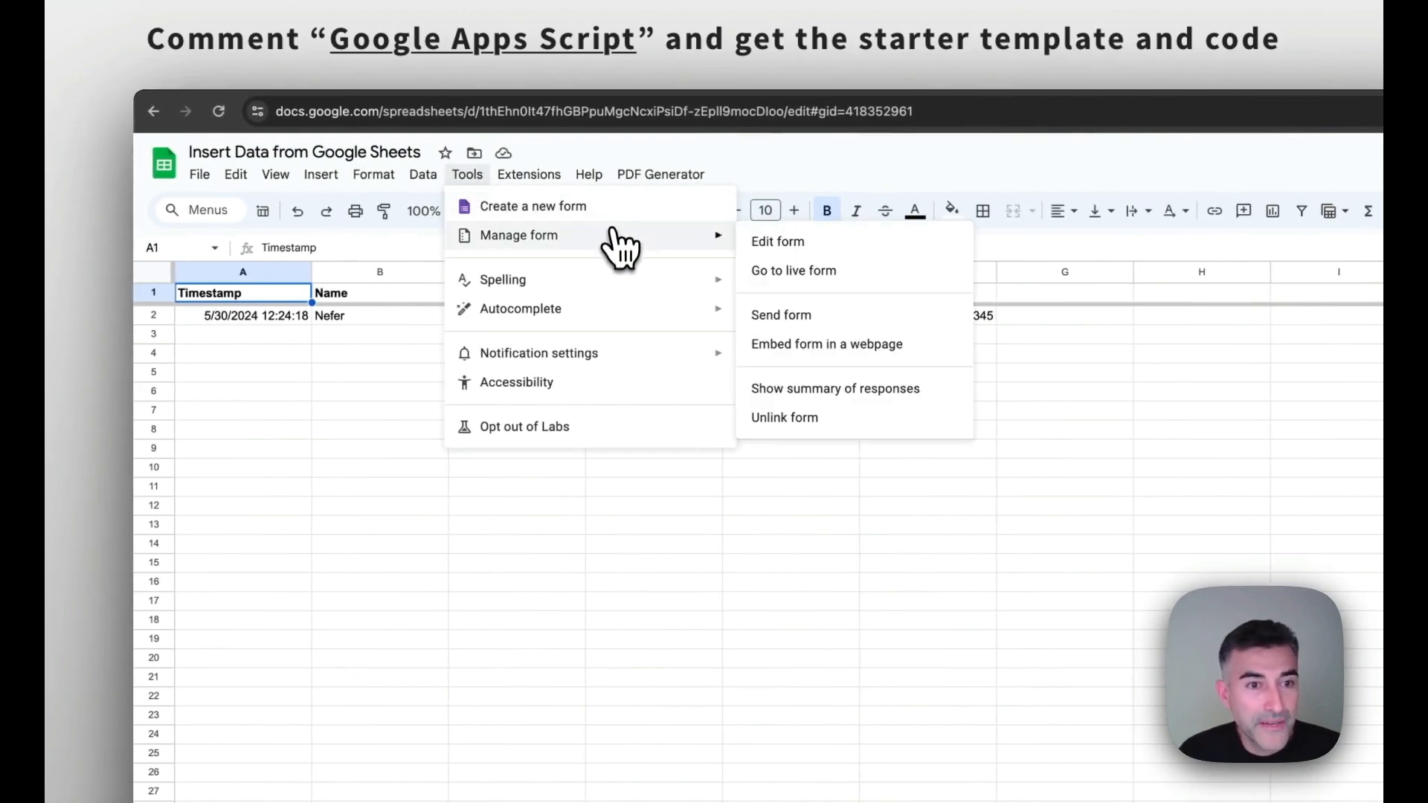
{"action": "left_click", "coordinate": [778, 241]}
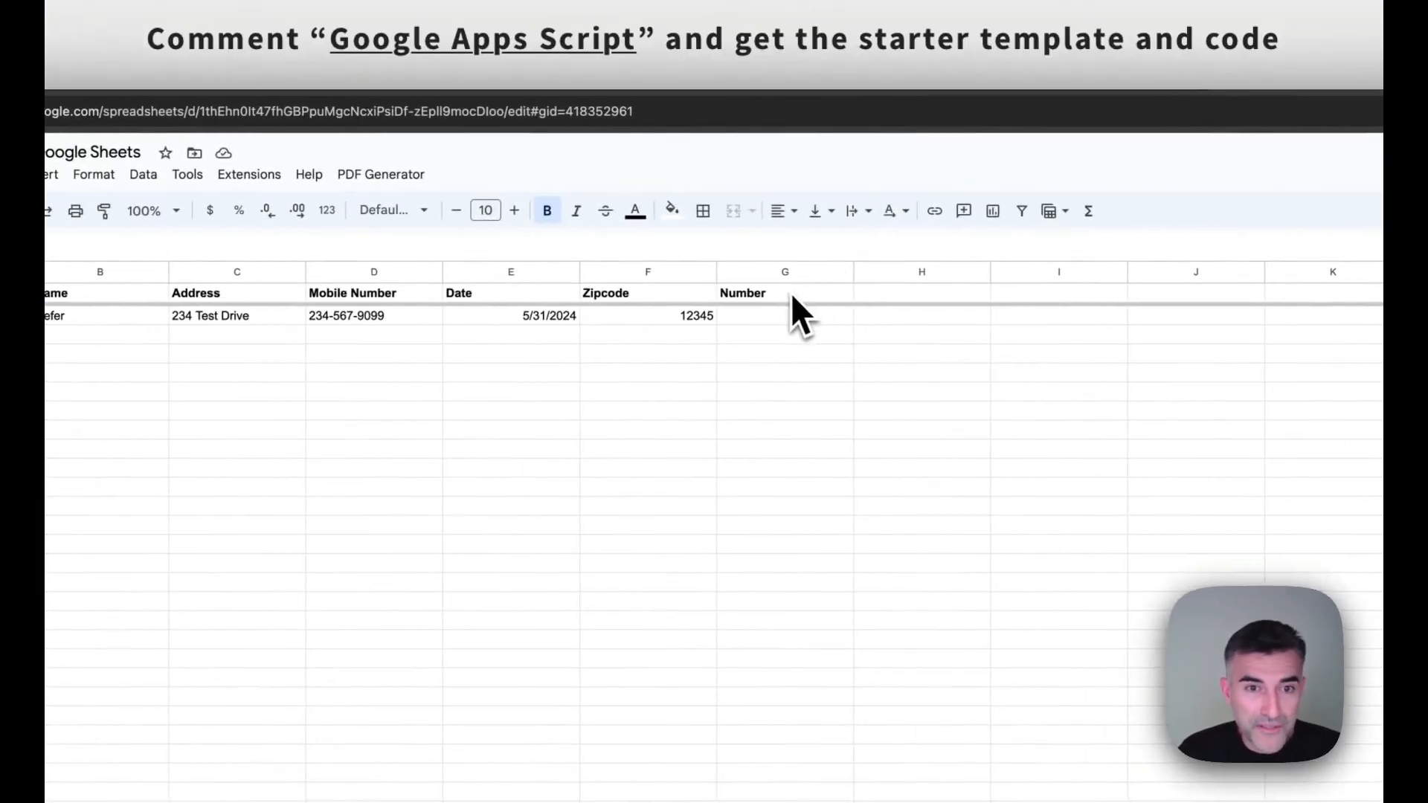
{"action": "left_click", "coordinate": [784, 271]}
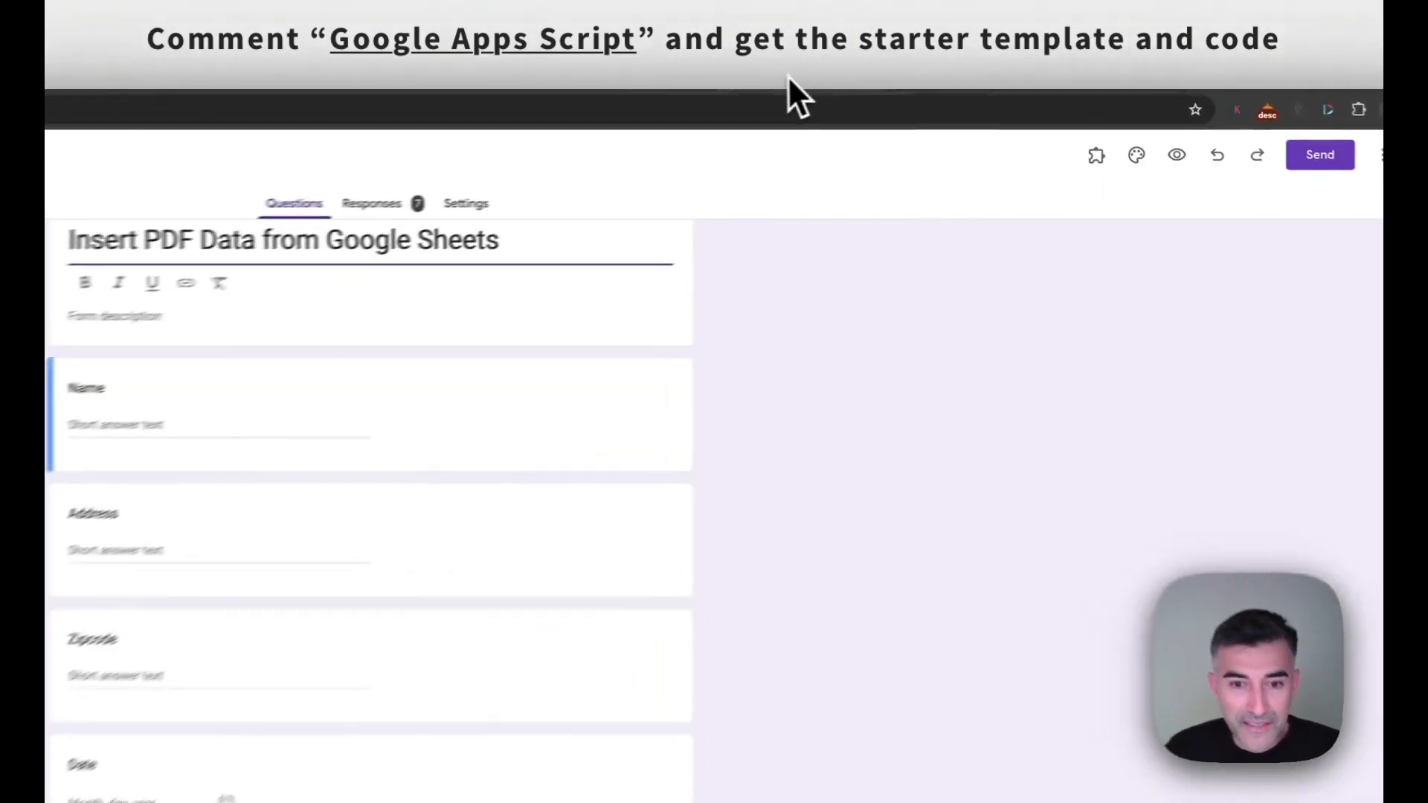
- Scroll through the Name, Address, Zipcode and Date questions in the form editor
{"action": "scroll", "scroll_direction": "down", "scroll_amount": 3}
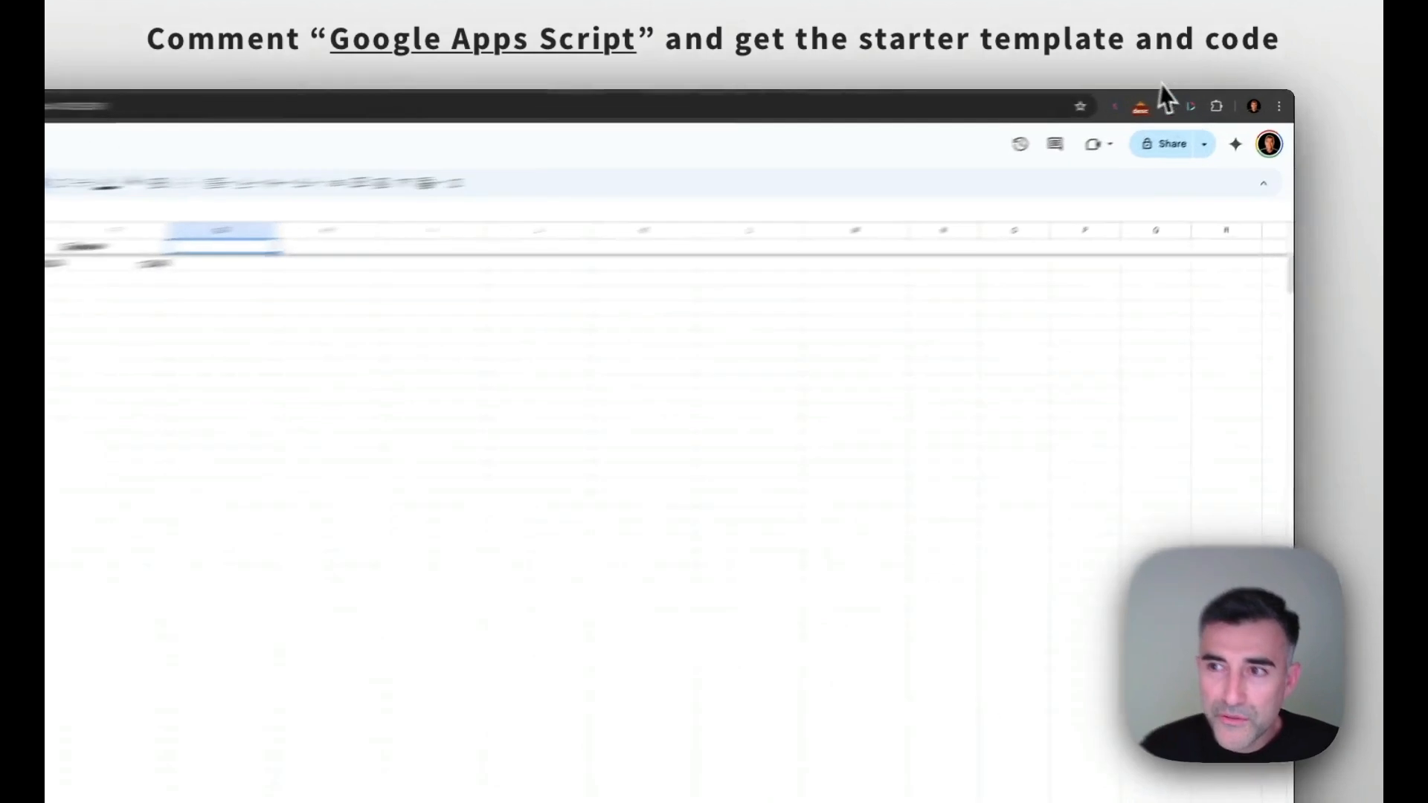
{"action": "scroll", "scroll_direction": "down", "scroll_amount": 3}
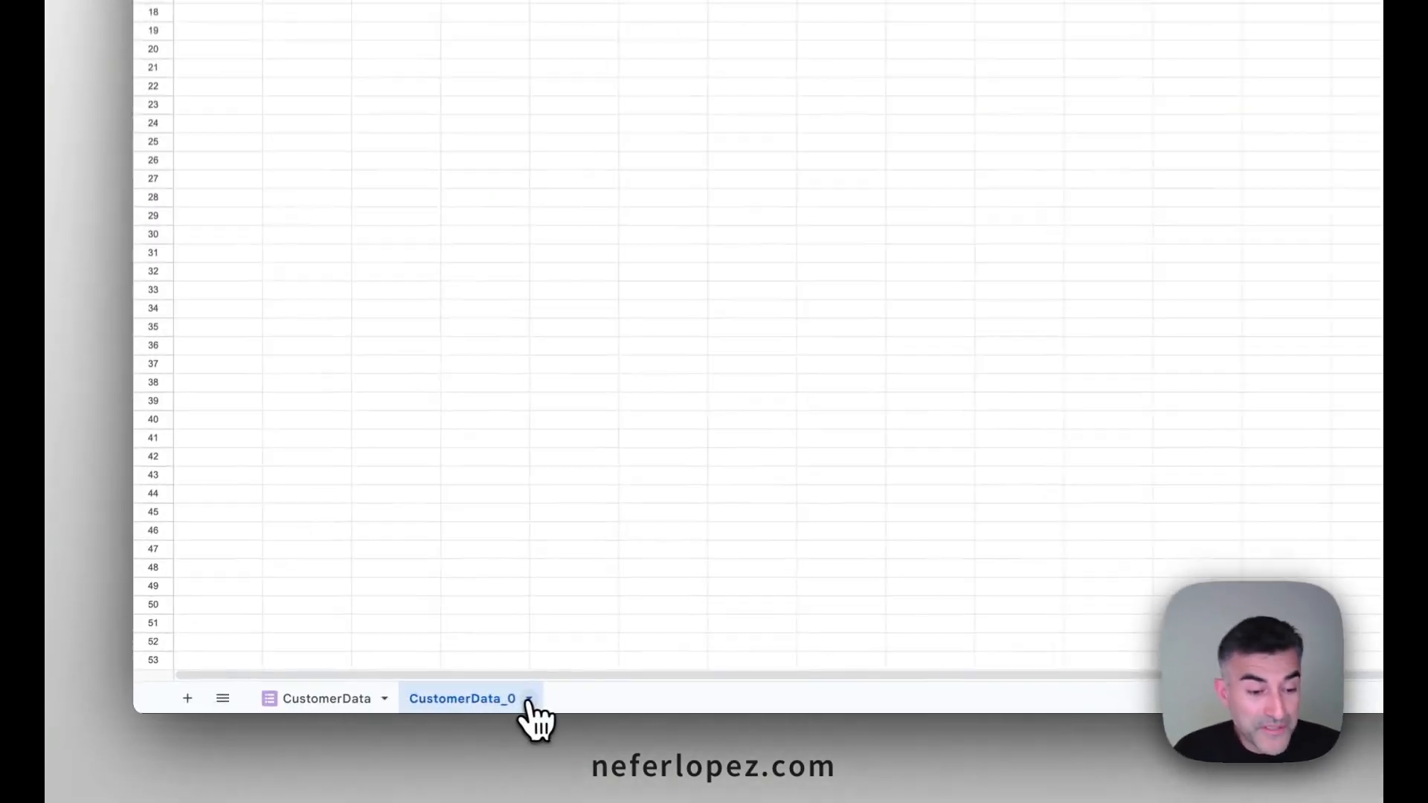
- Check the empty CustomerData_0 sheet, then return to the CustomerData responses sheet
{"action": "left_click", "coordinate": [539, 699]}
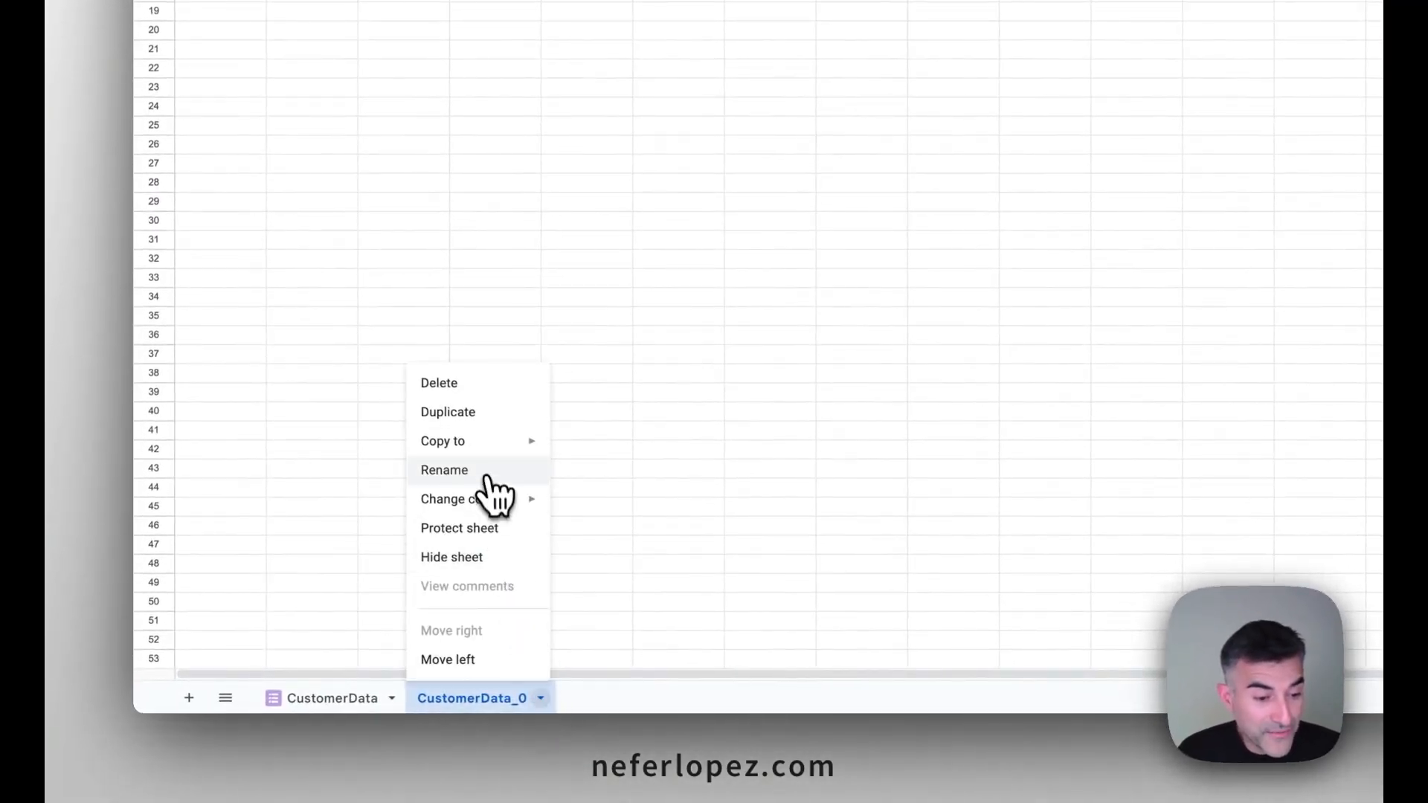
{"action": "left_click", "coordinate": [438, 382]}
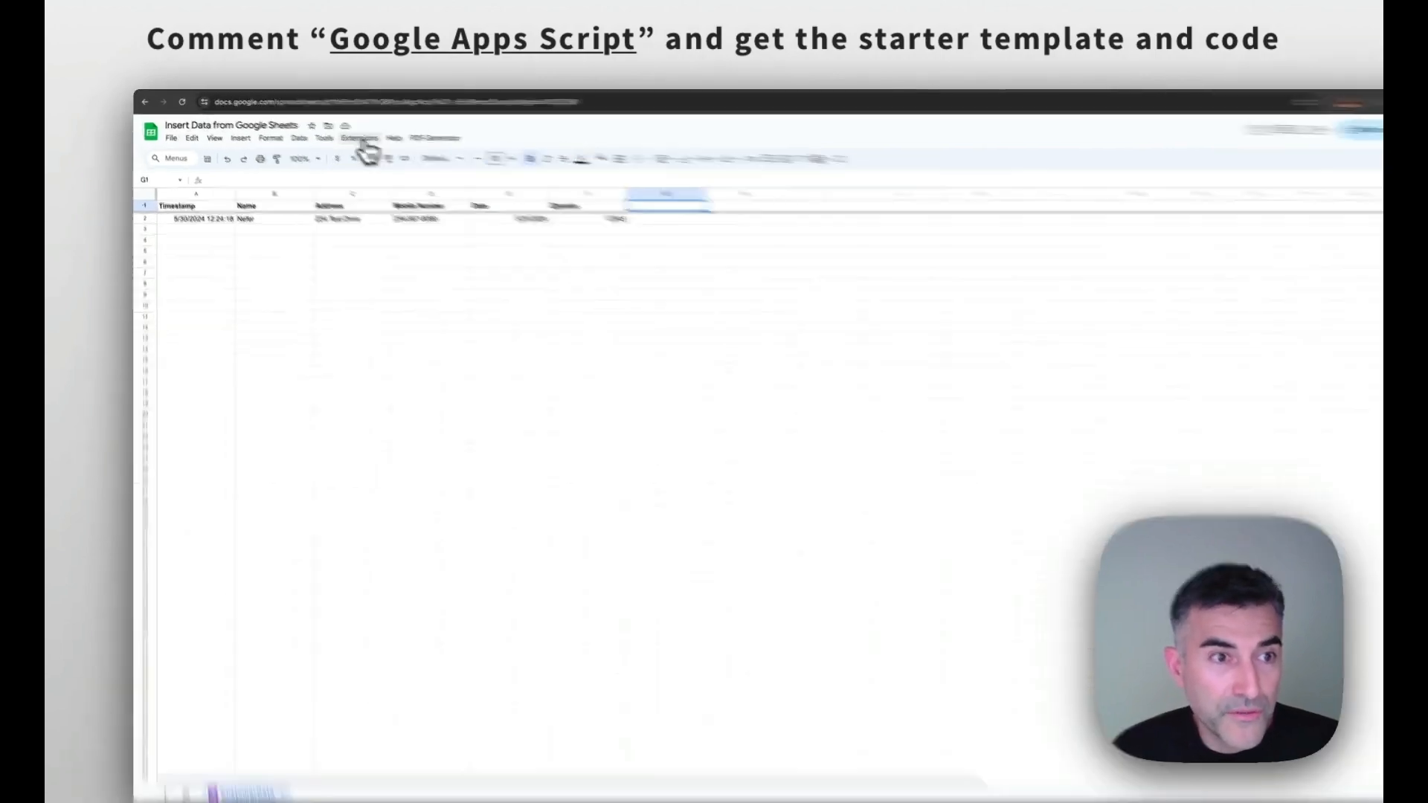
- Open the sheet's bound Apps Script project, Insert Data from Google Sheets, from Extensions
{"action": "left_click", "coordinate": [529, 174]}
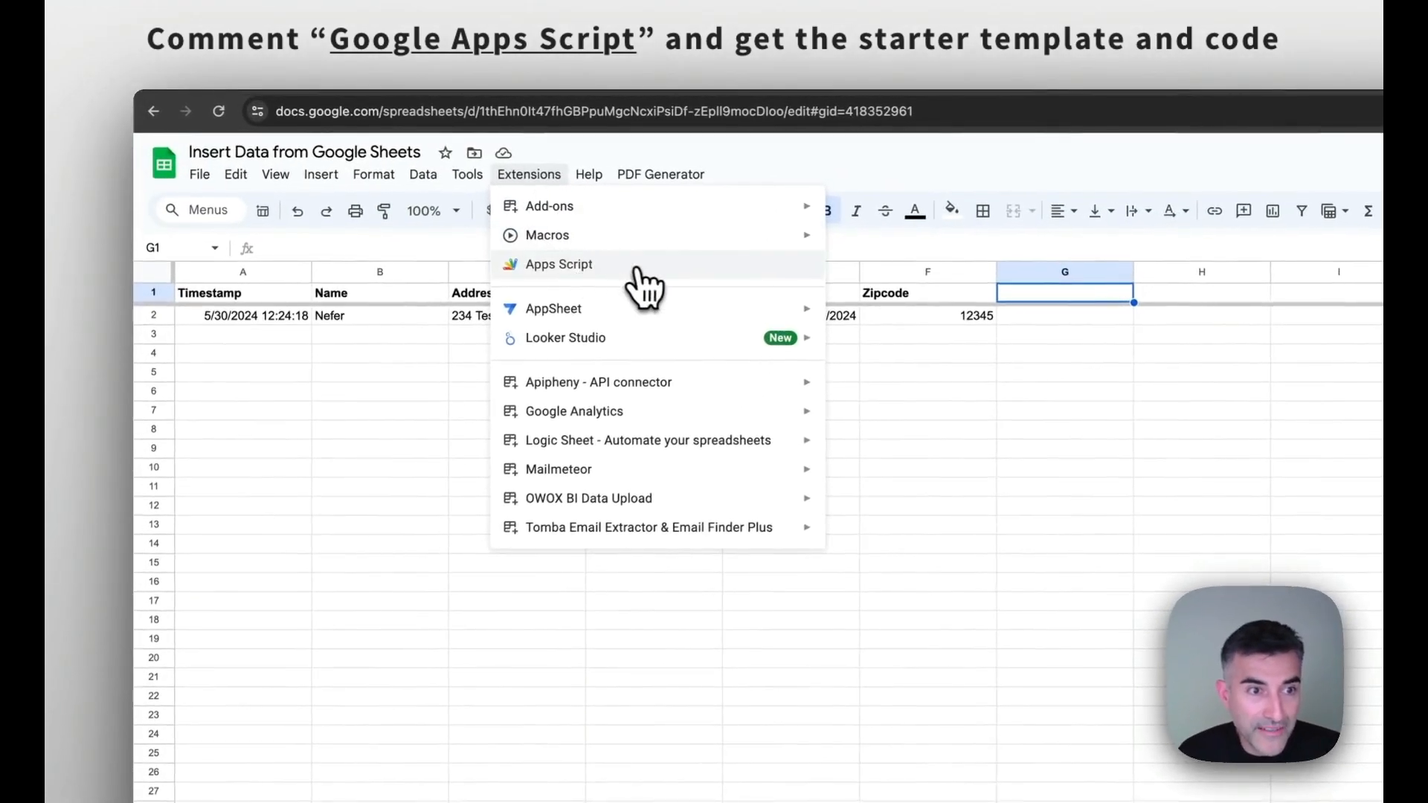
{"action": "left_click", "coordinate": [558, 264]}
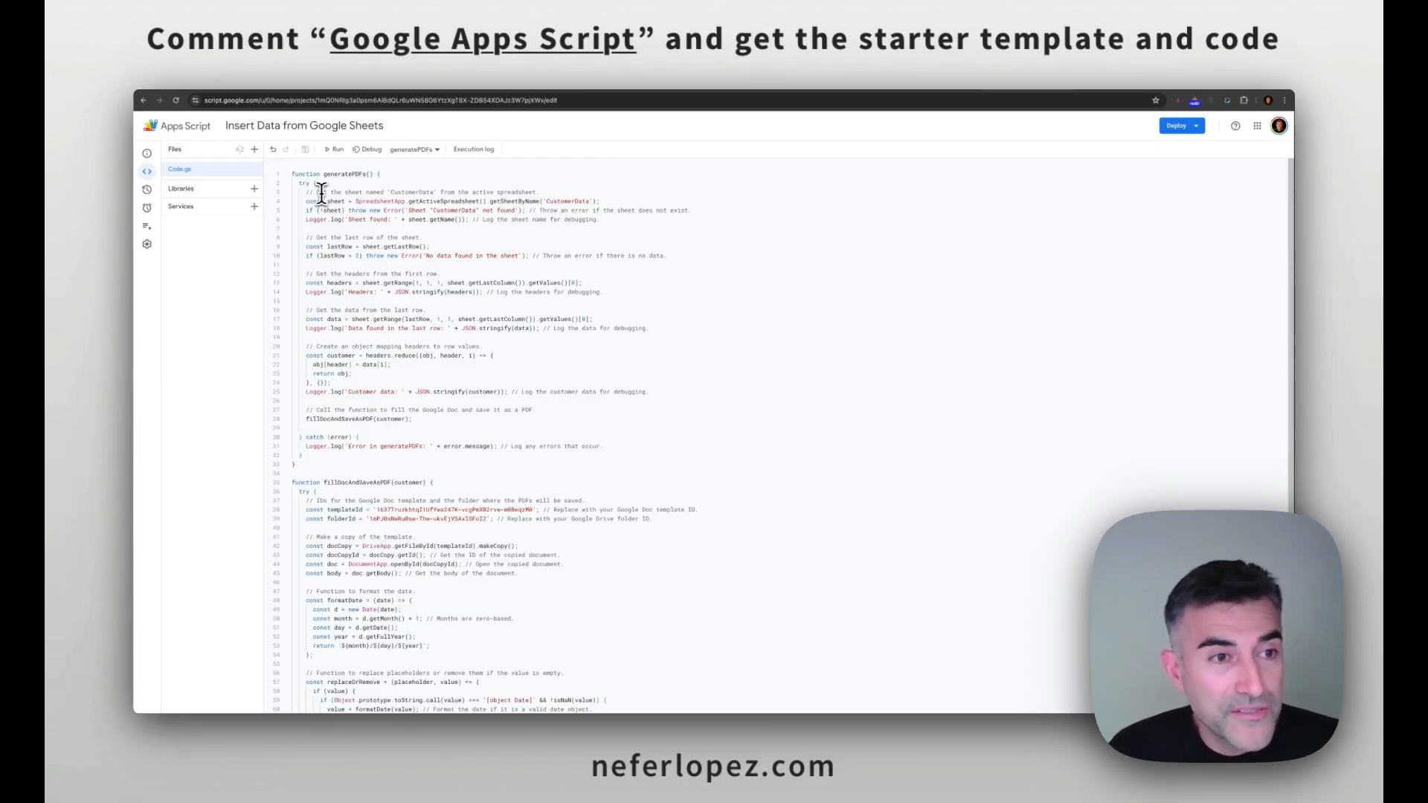
{"action": "mouse_move", "coordinate": [317, 226]}
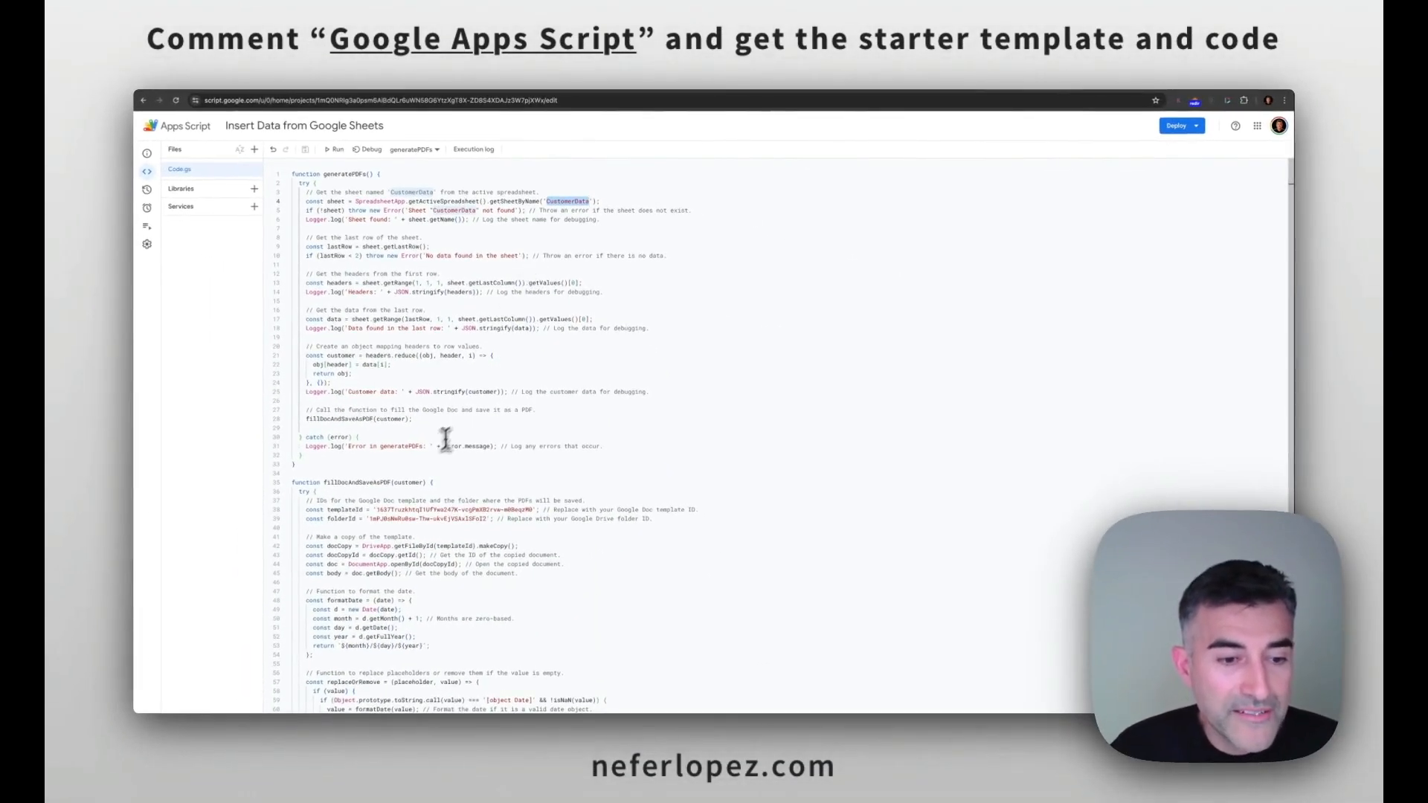
{"action": "mouse_move", "coordinate": [528, 510]}
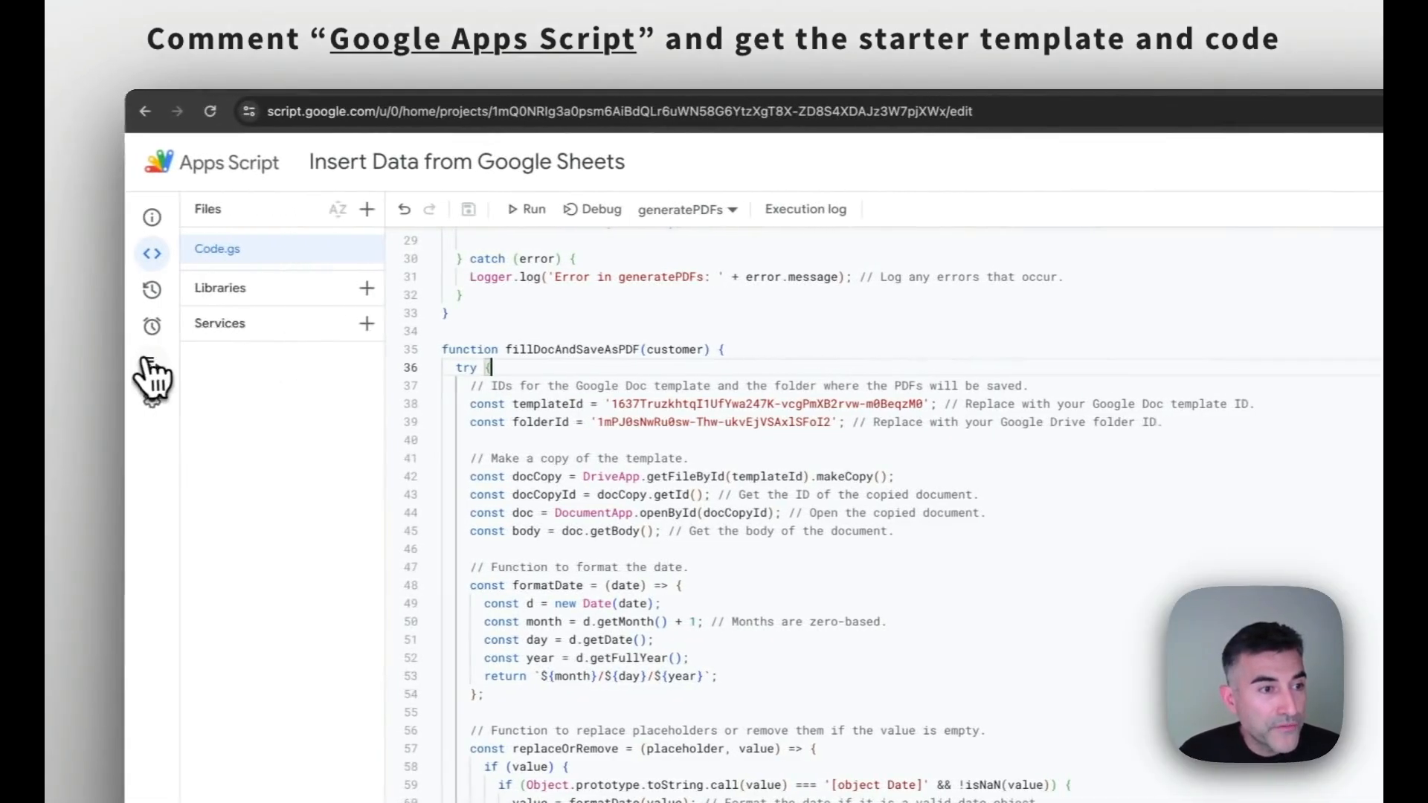
- Save the generatePDFs On form submit trigger with failure notifications set to immediately
{"action": "left_click", "coordinate": [152, 326]}
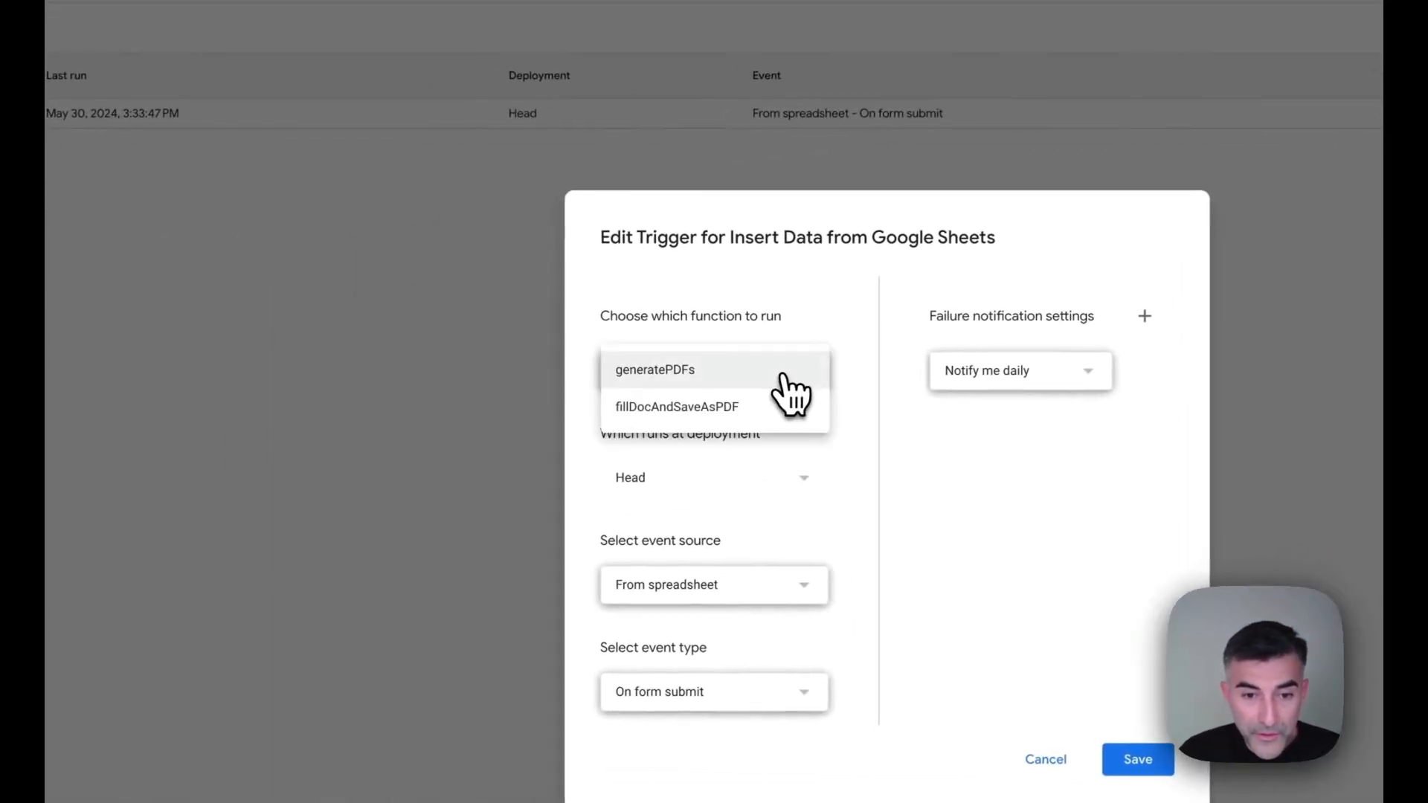
{"action": "left_click", "coordinate": [656, 369]}
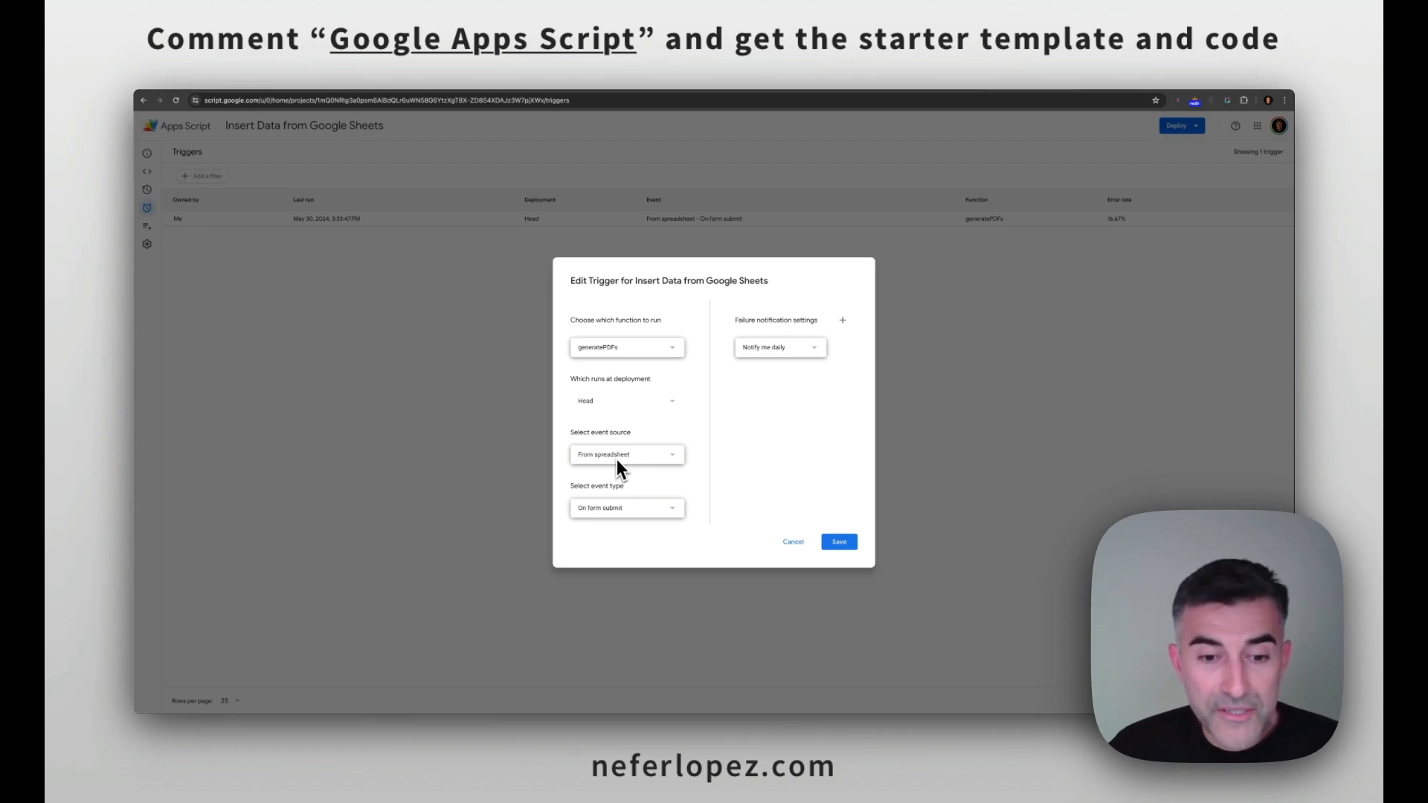
{"action": "mouse_move", "coordinate": [618, 524]}
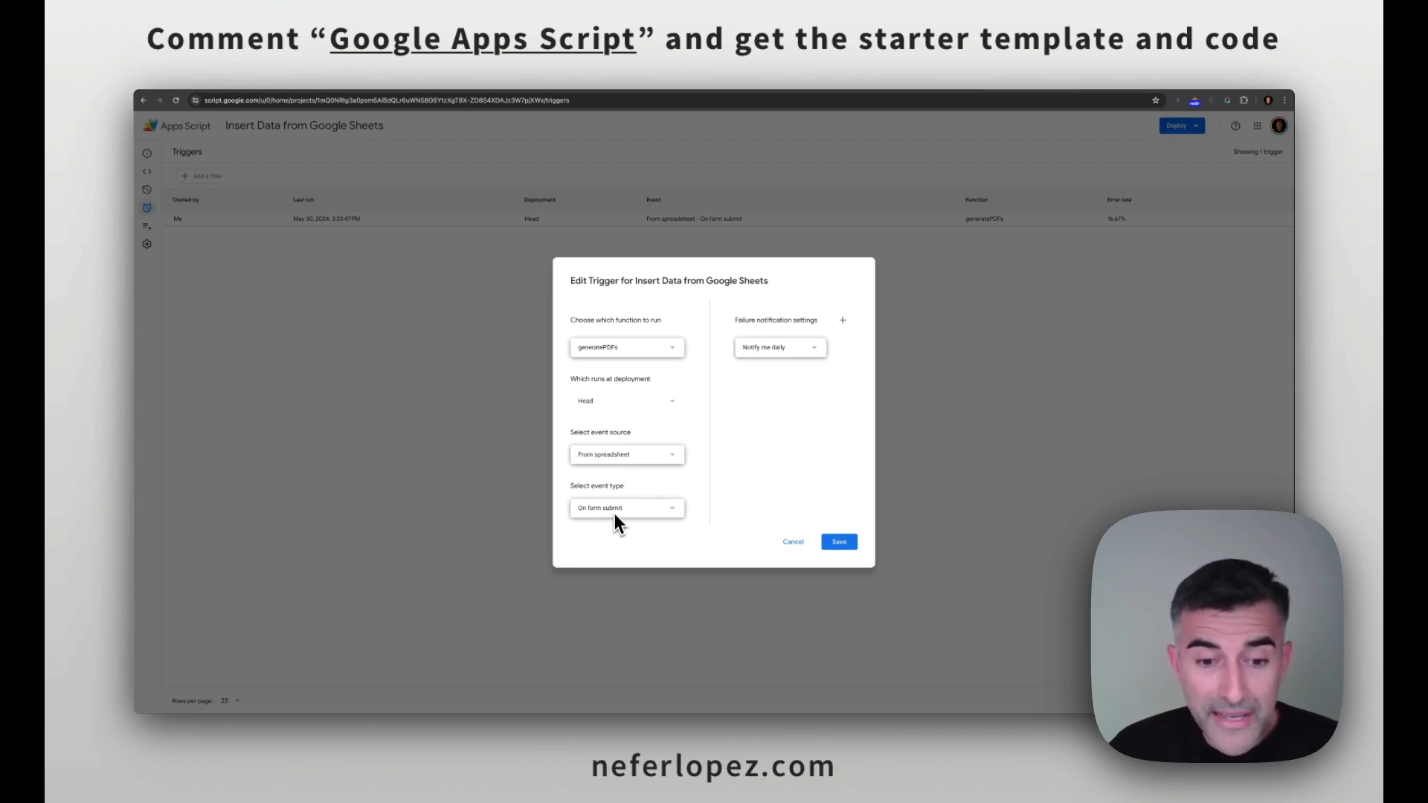
{"action": "mouse_move", "coordinate": [763, 345]}
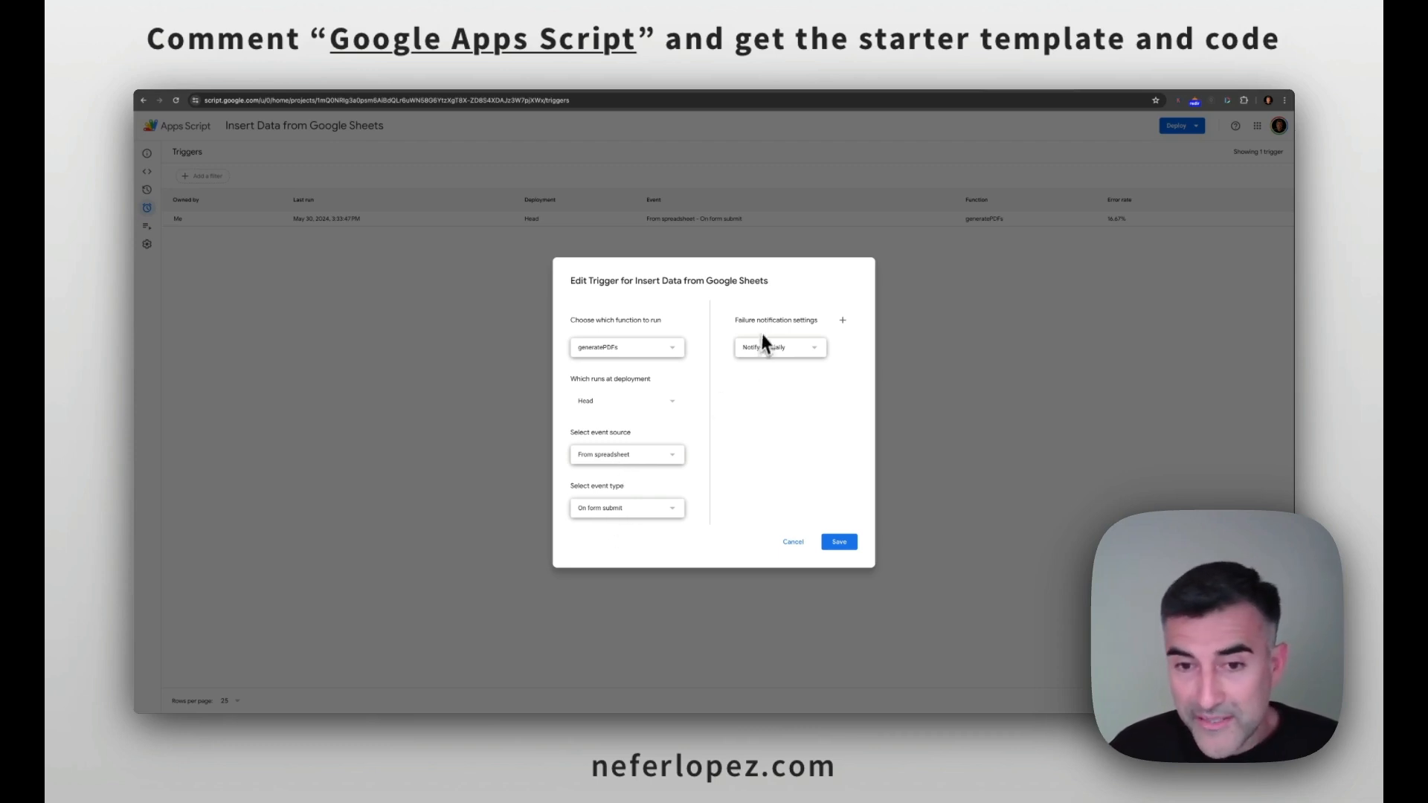
{"action": "left_click", "coordinate": [779, 347]}
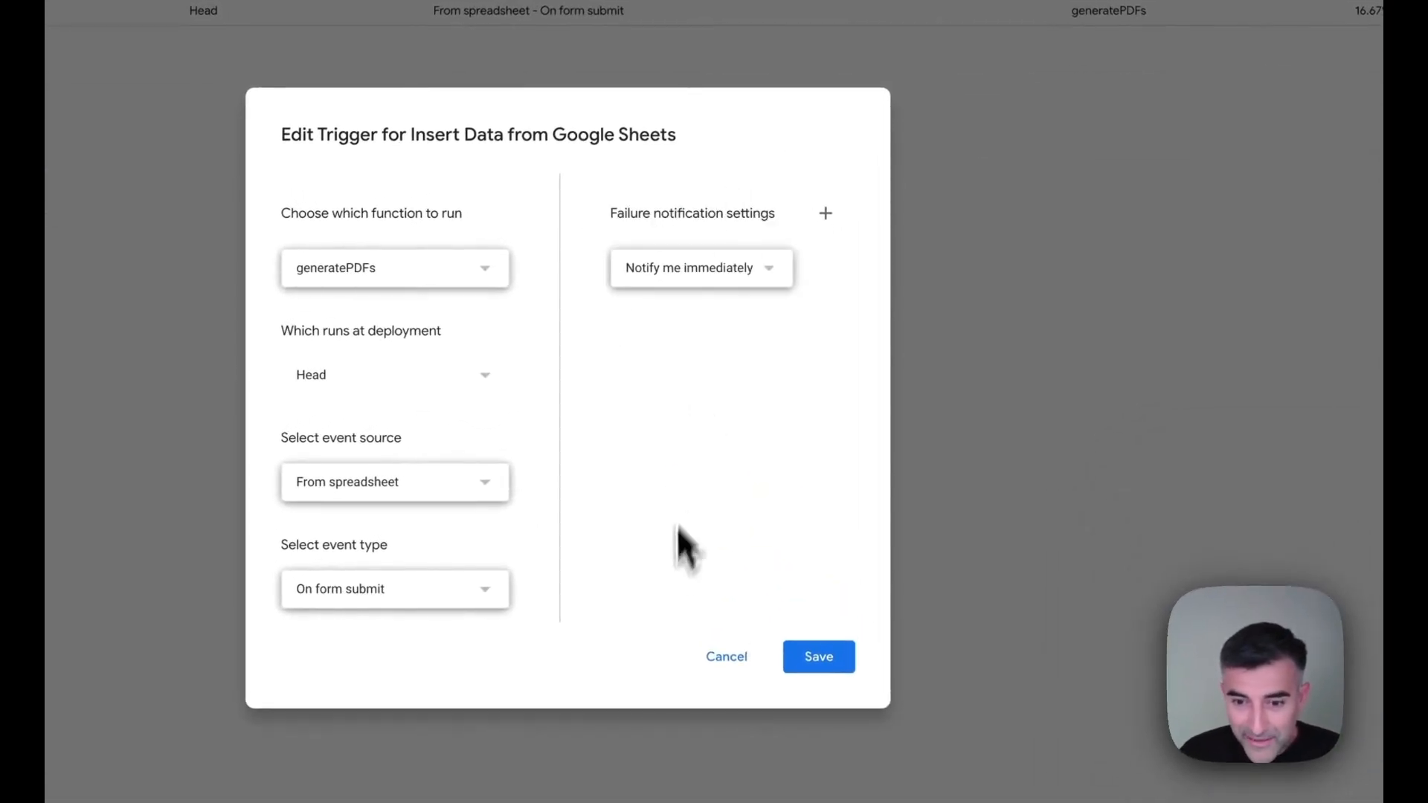
{"action": "left_click", "coordinate": [818, 657]}
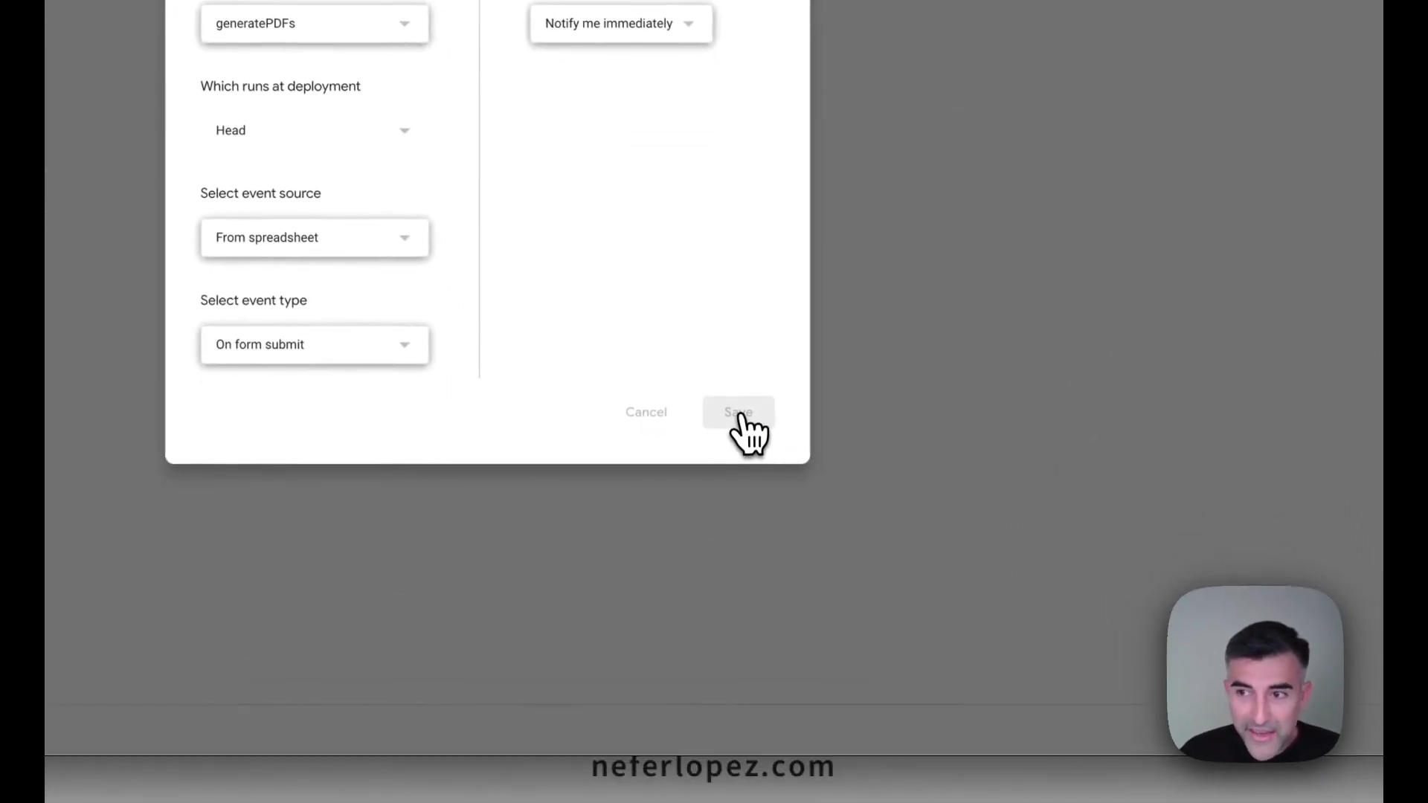
{"action": "left_click", "coordinate": [738, 411]}
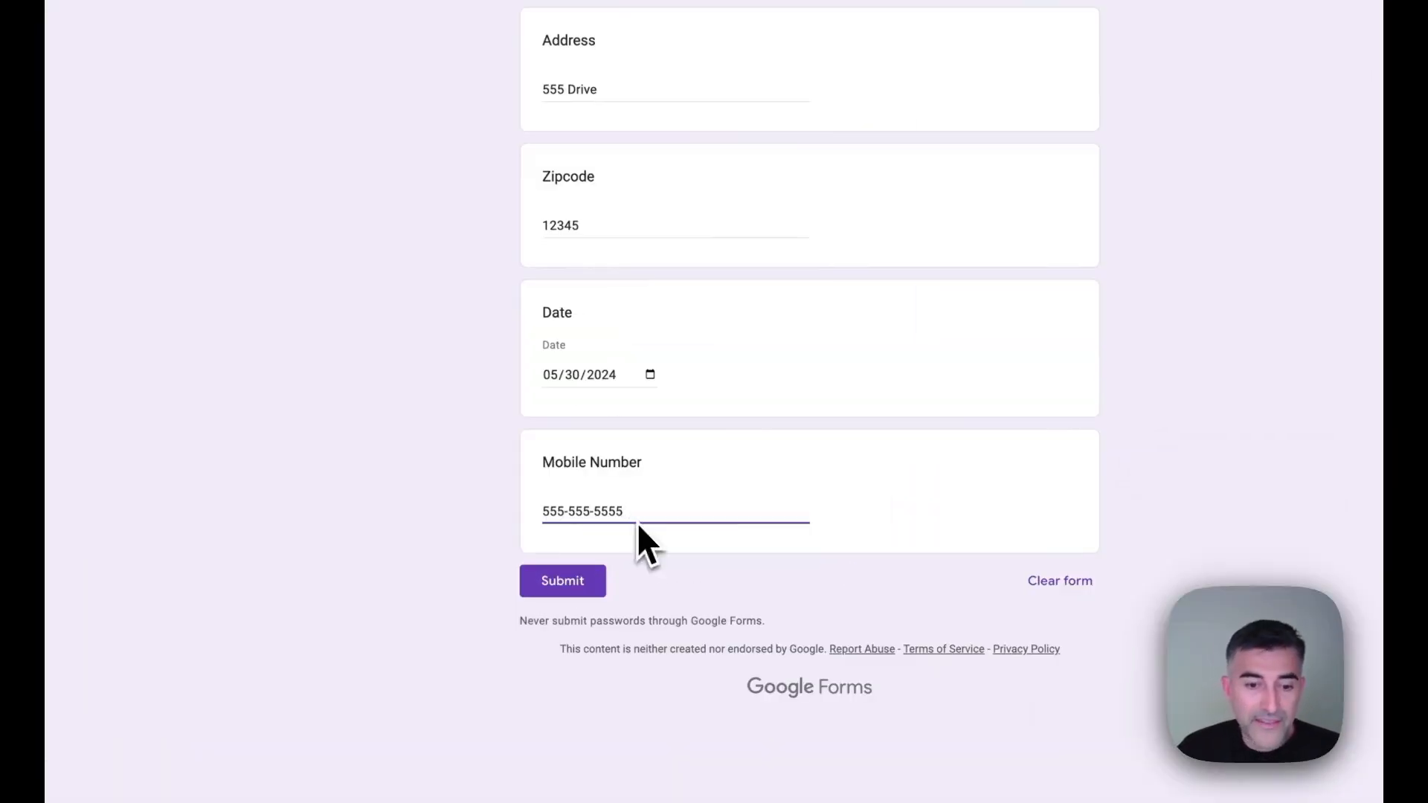
{"action": "left_click", "coordinate": [563, 580]}
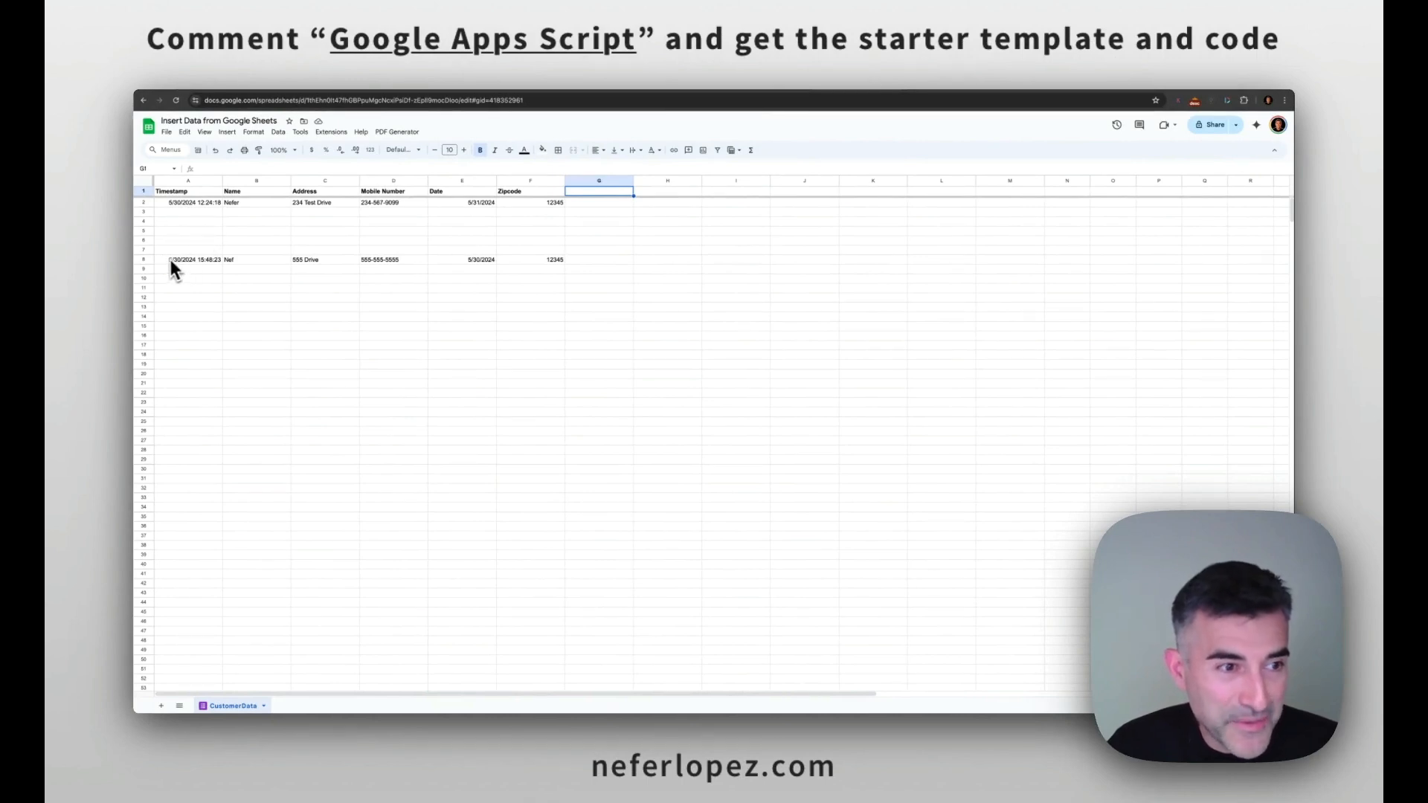
{"action": "mouse_move", "coordinate": [211, 280]}
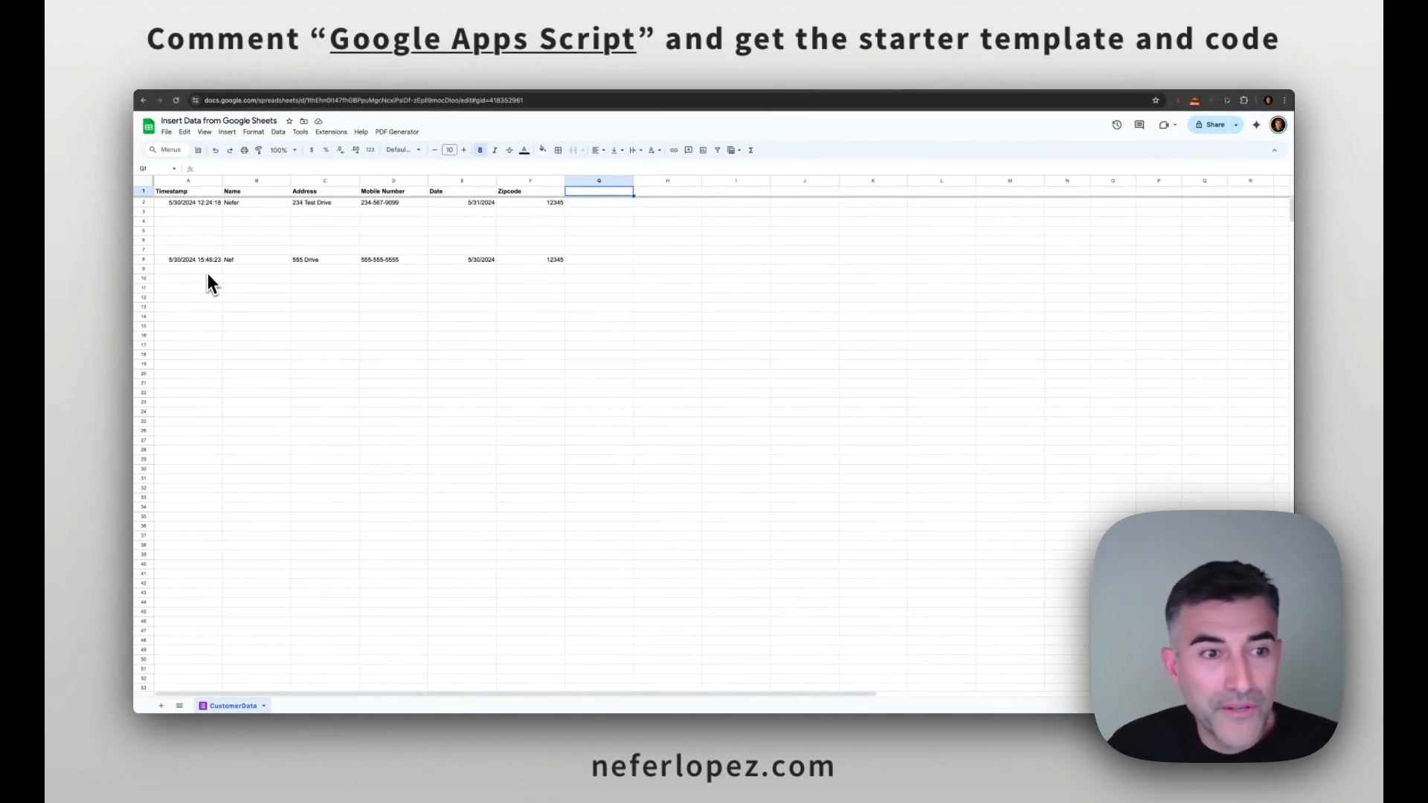
{"action": "mouse_move", "coordinate": [709, 98]}
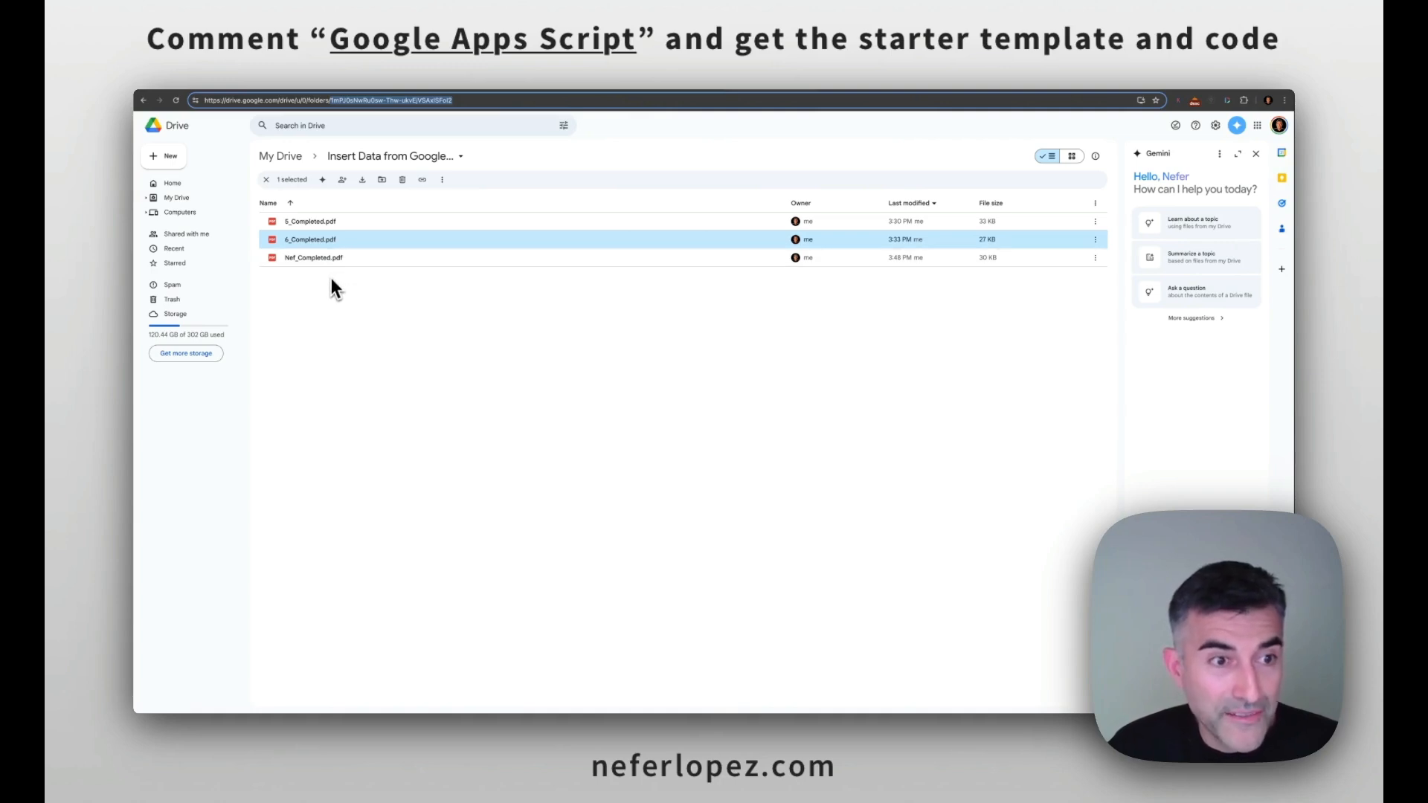
{"action": "mouse_move", "coordinate": [362, 273]}
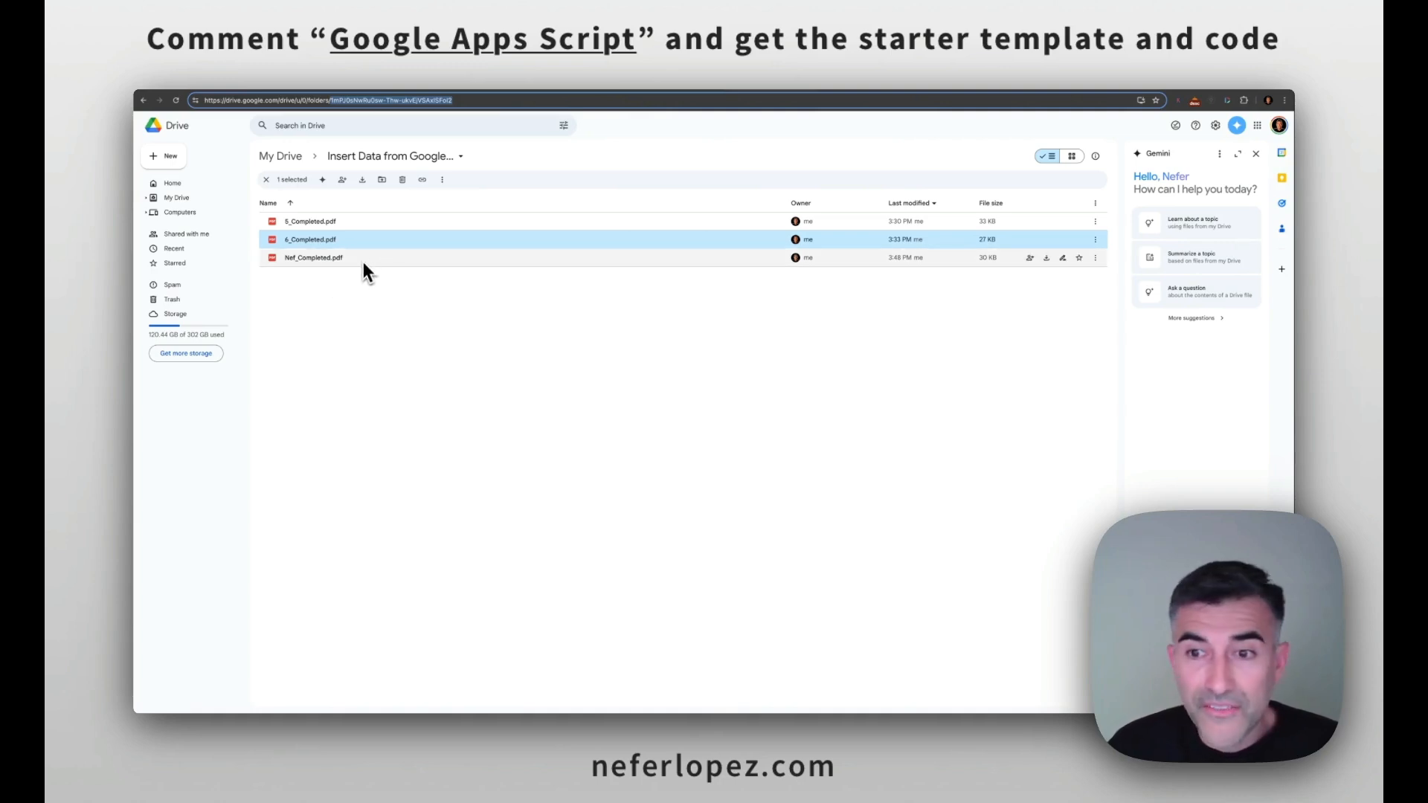
{"action": "mouse_move", "coordinate": [713, 273]}
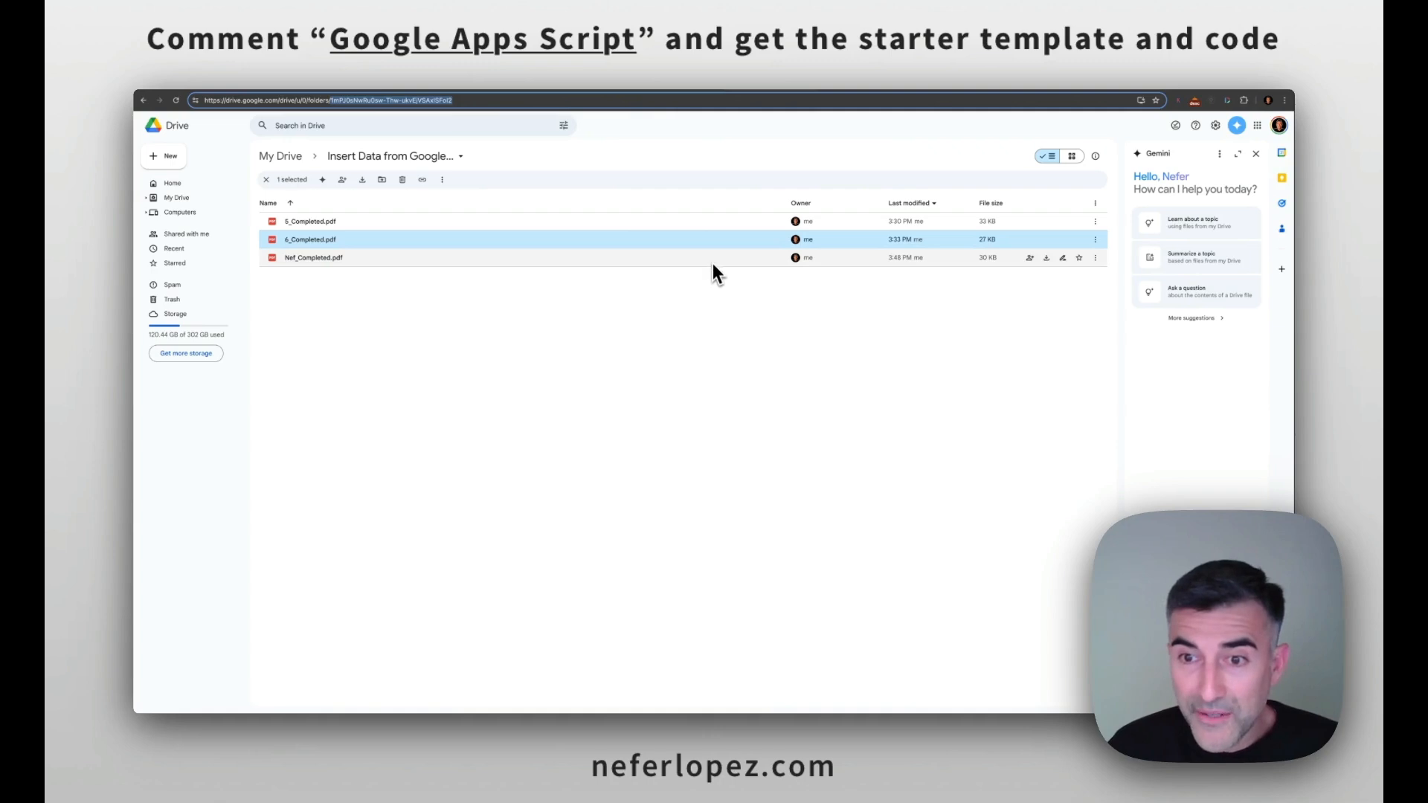
- Open the newest _Completed.pdf file in the Drive output folder
{"action": "double_click", "coordinate": [313, 258]}
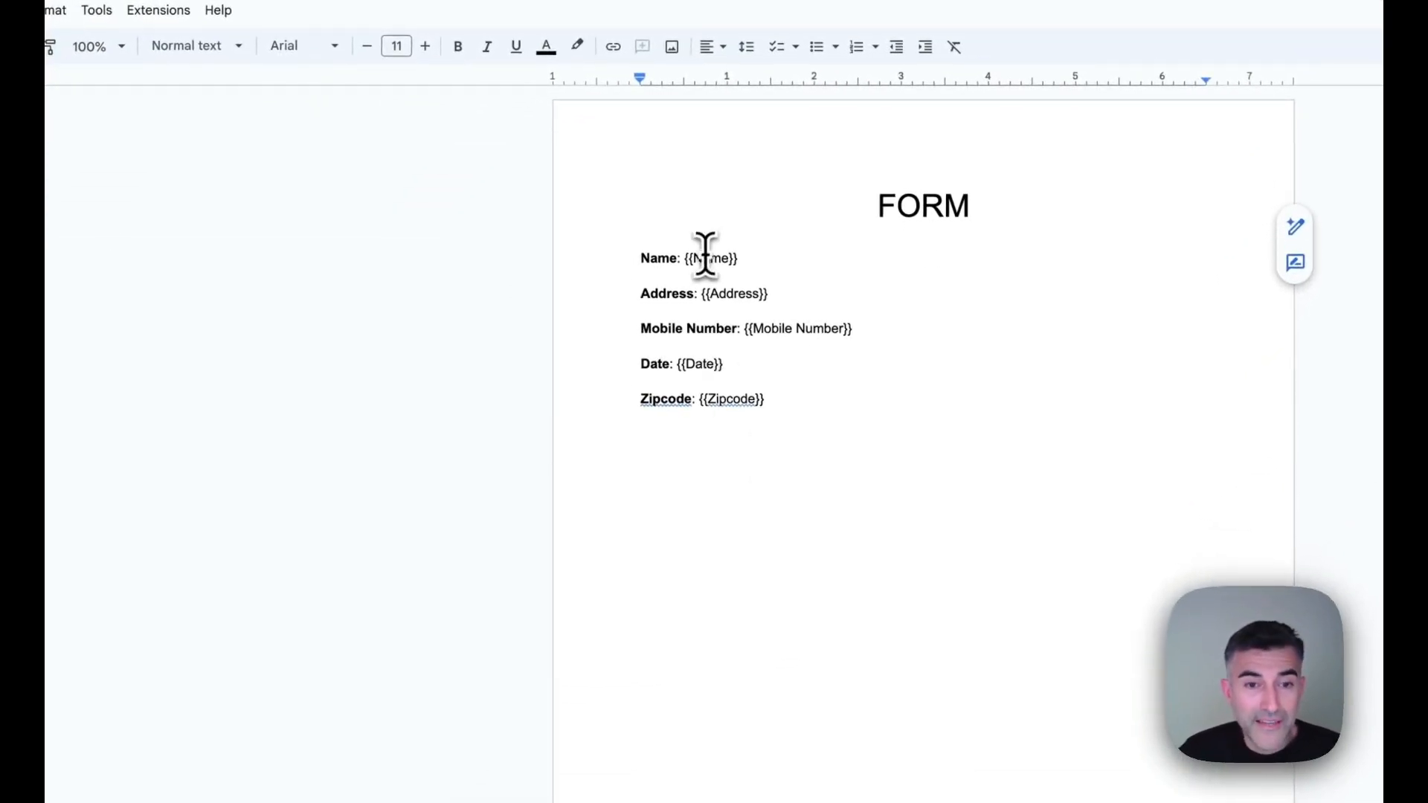
- Select the {{Name}} placeholder in the FORM template document
{"action": "double_click", "coordinate": [711, 259]}
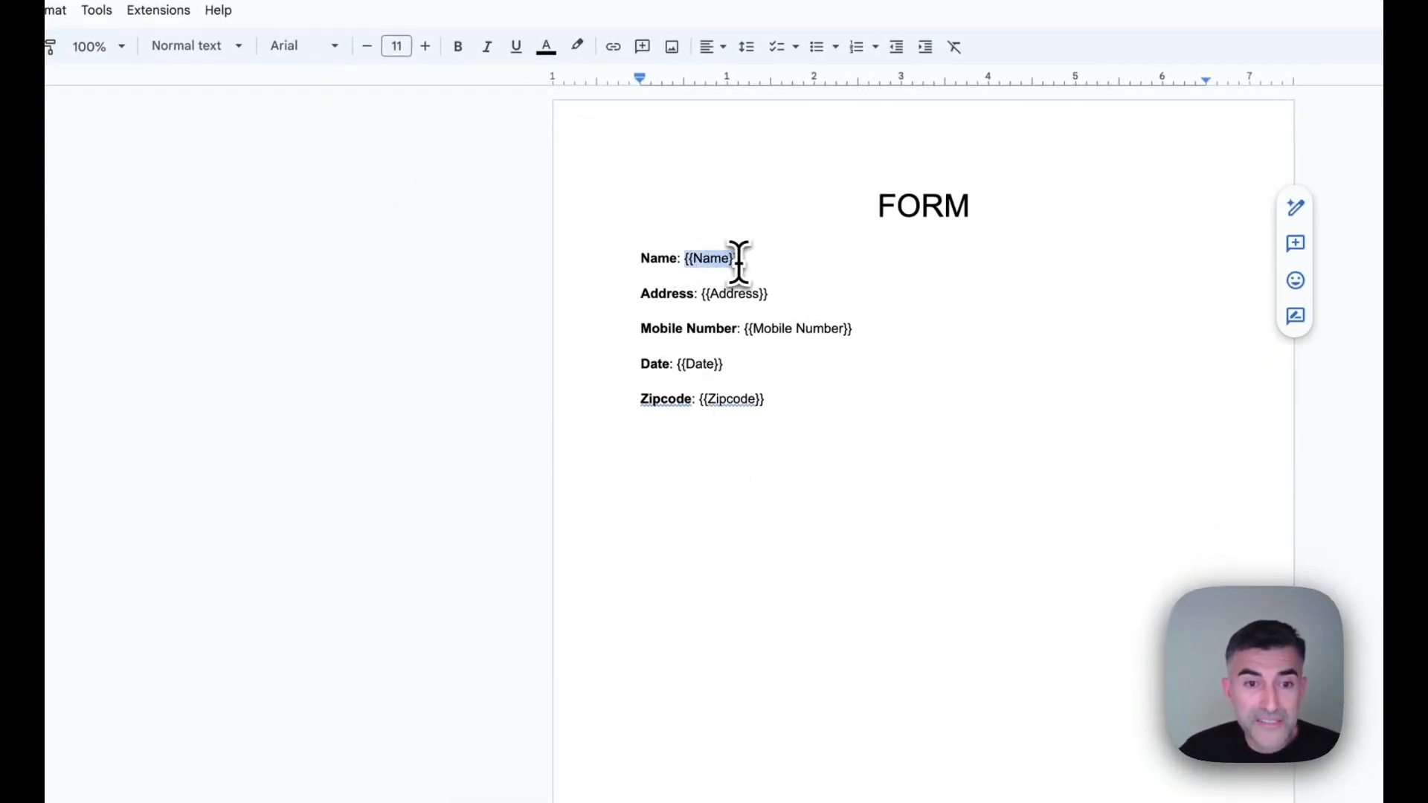